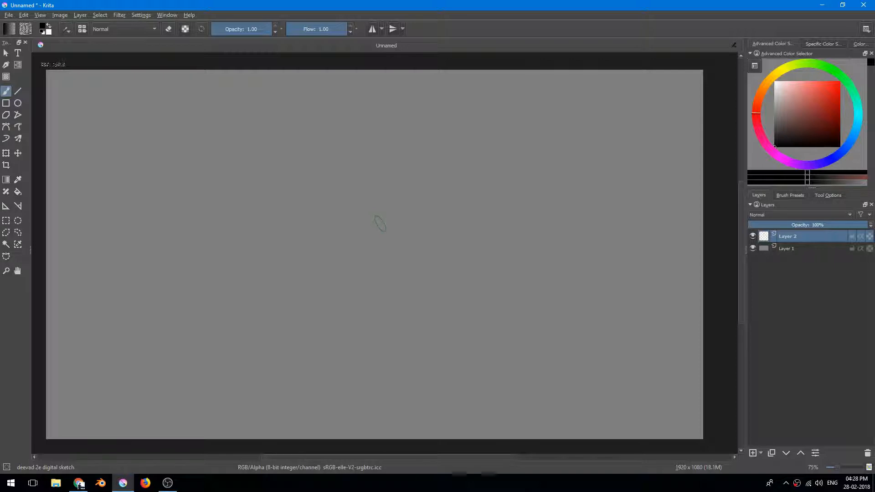
mouse_move(375, 229)
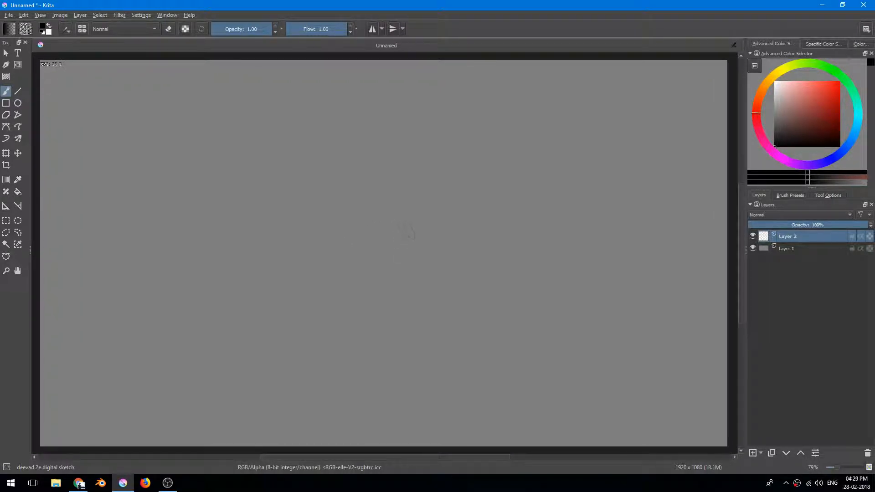
mouse_move(408, 231)
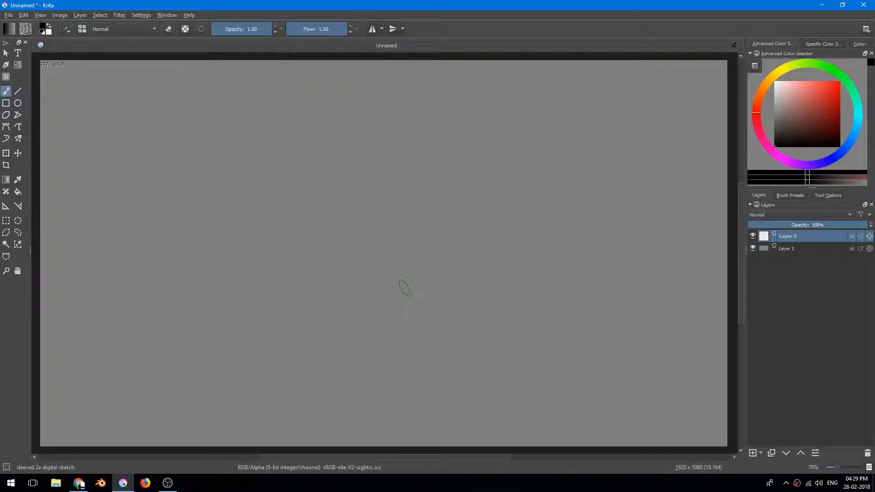
mouse_move(525, 207)
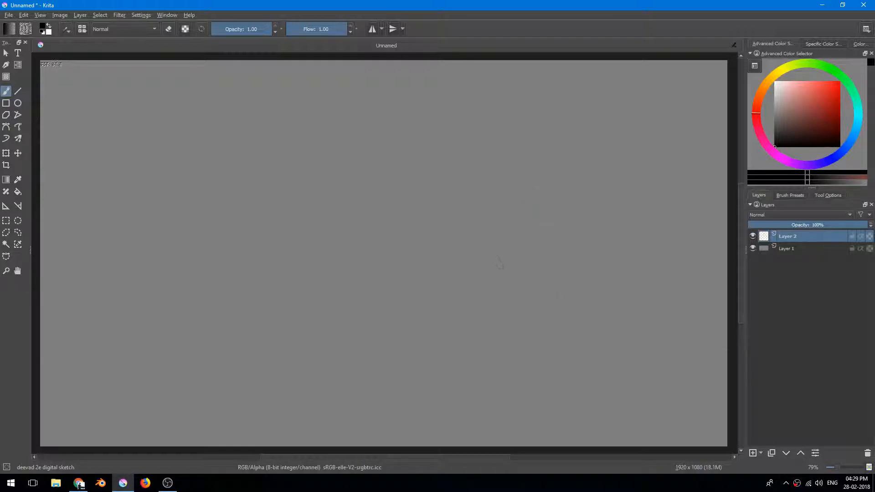
Step: Switch the active layer back and forth between Layer 1 and Layer 2 in the Layers docker
left_click(787, 248)
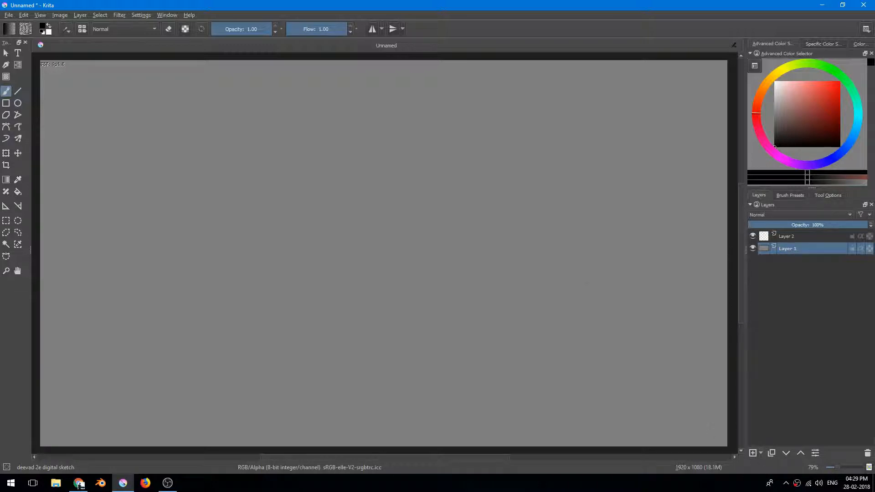
left_click(787, 235)
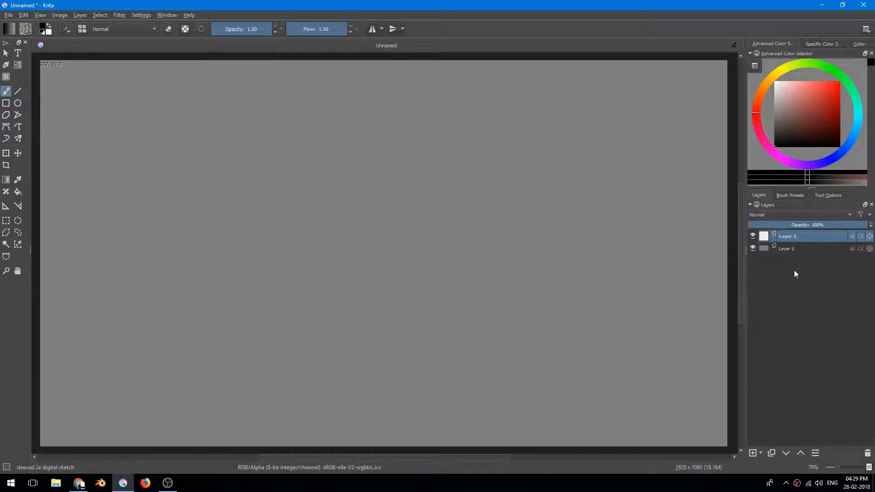
left_click(786, 248)
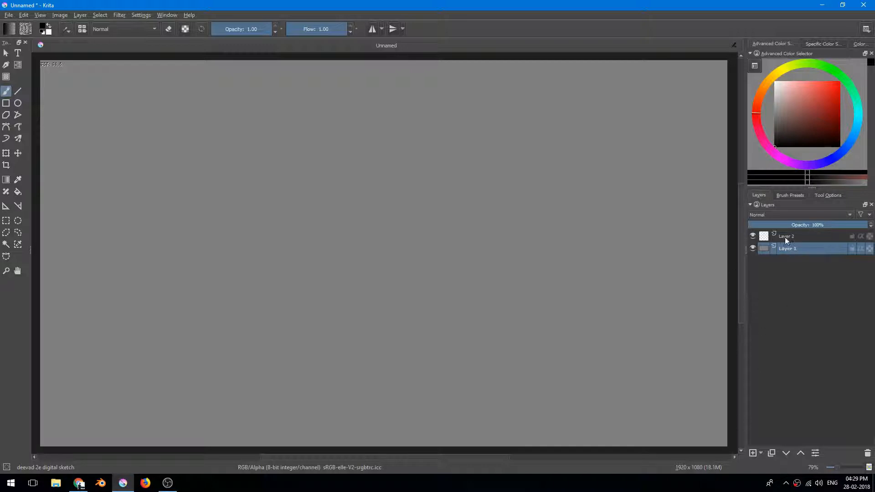
left_click(788, 236)
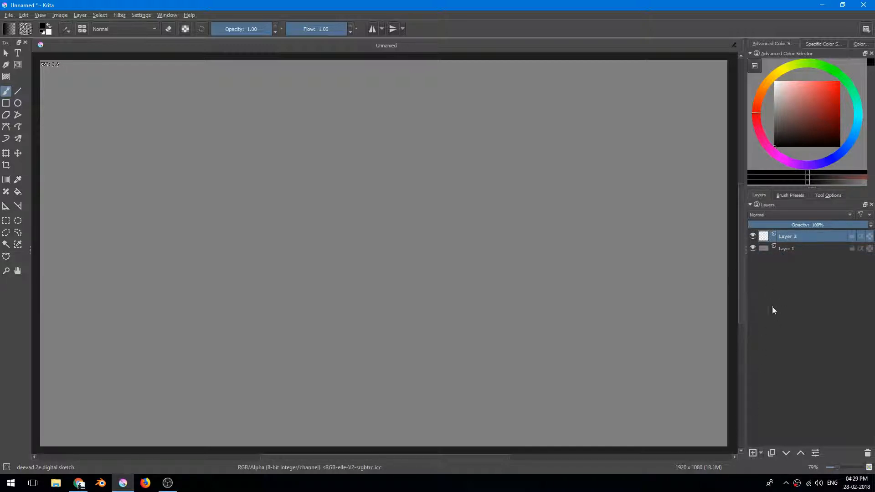
mouse_move(798, 243)
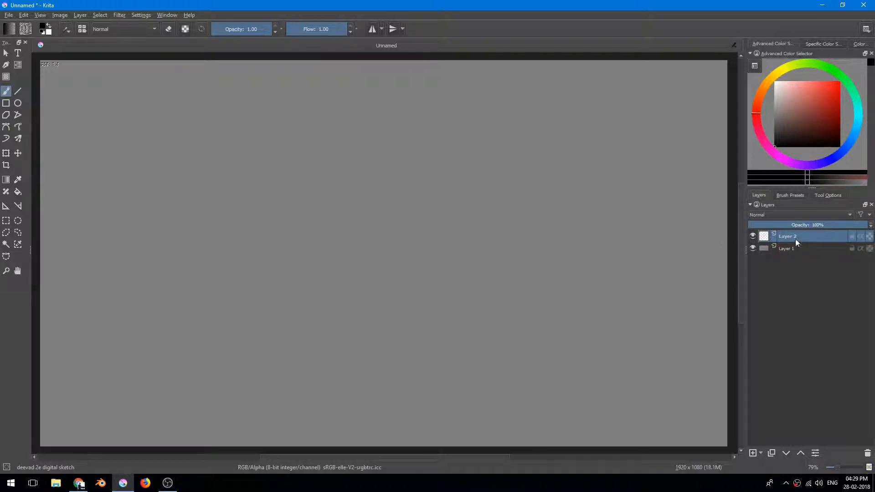
left_click(788, 248)
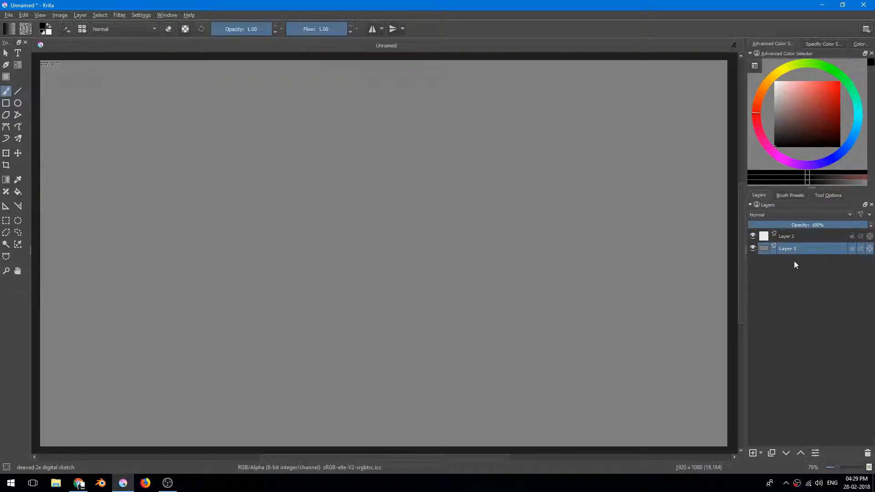
Step: Add new layers to make a four-layer stack and choose dark red as the painting colour
left_click(752, 453)
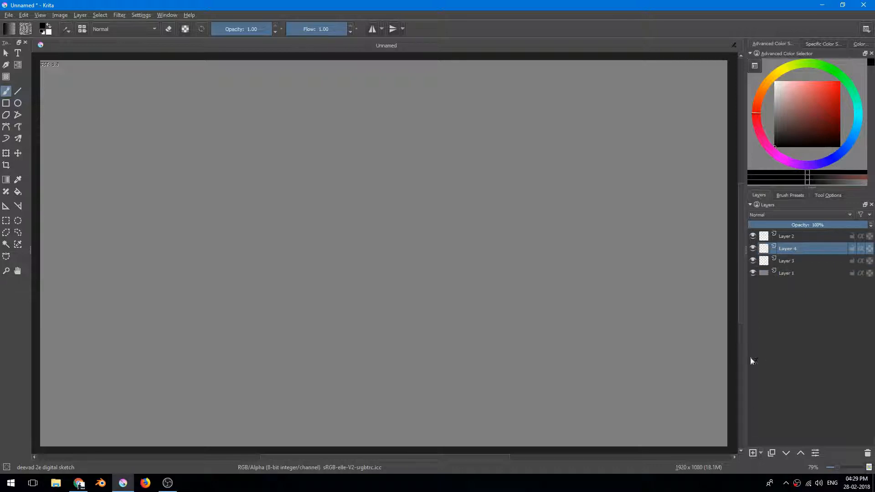
left_click(788, 235)
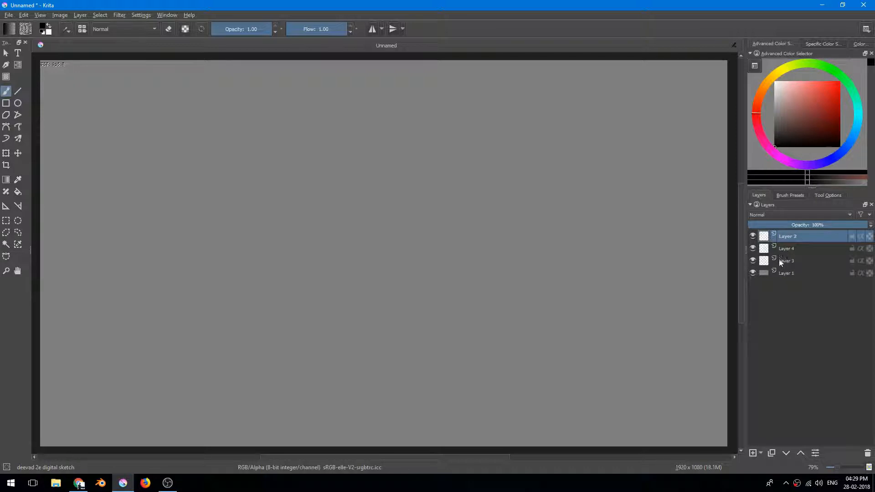
left_click(786, 261)
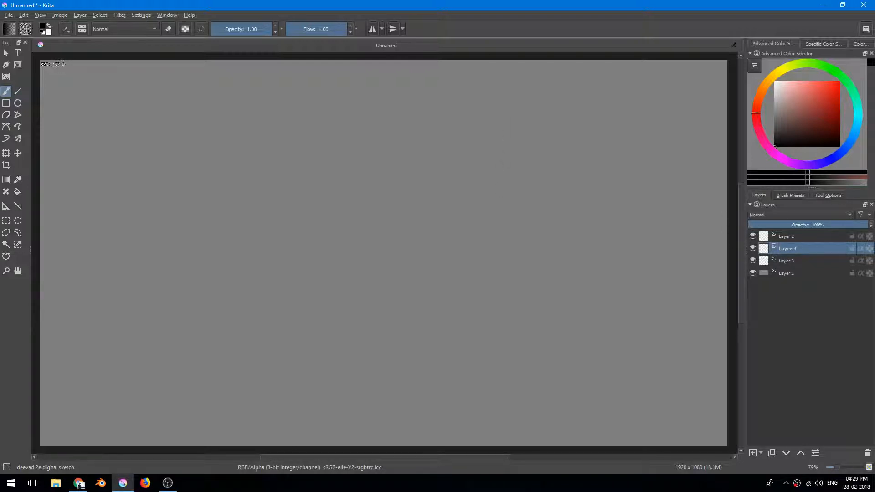
left_click(842, 113)
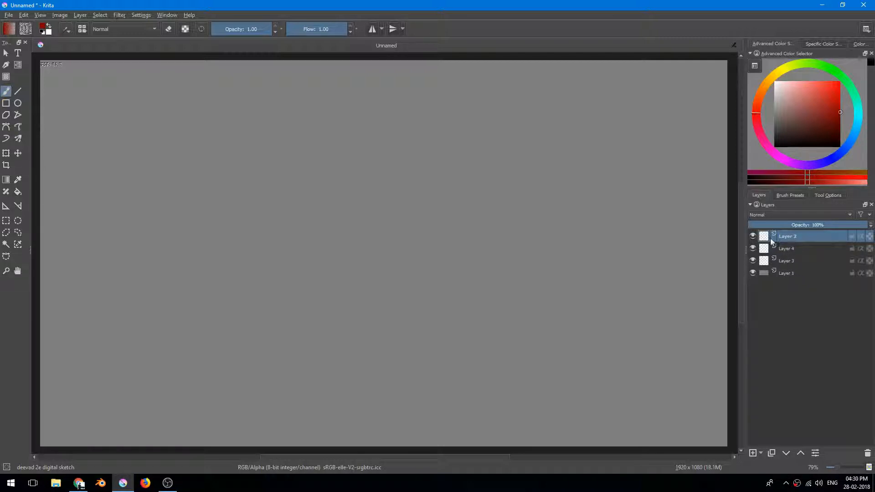
Step: Paint dark red strokes on Layer 1 and undo the stray upper stroke
left_click(788, 273)
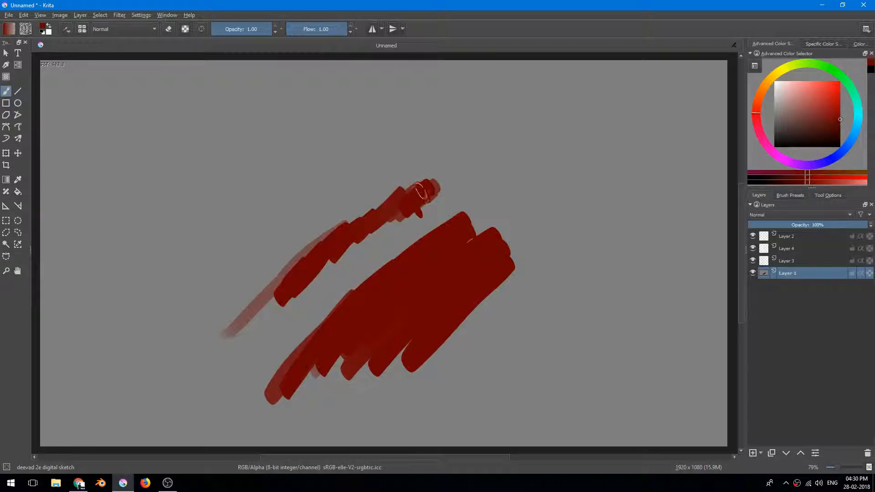
key("ctrl+z")
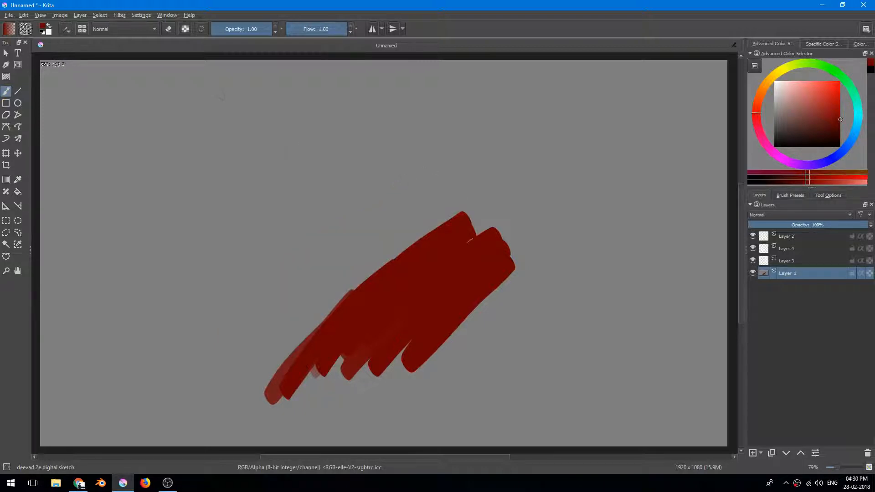
mouse_move(188, 128)
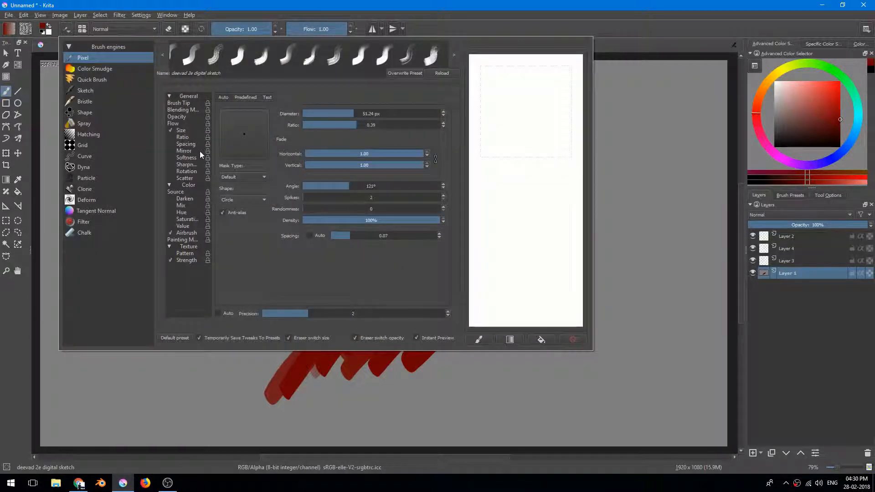
Step: Glance at the brush's Flow settings and close the brush editor before painting more red on Layer 3
left_click(173, 123)
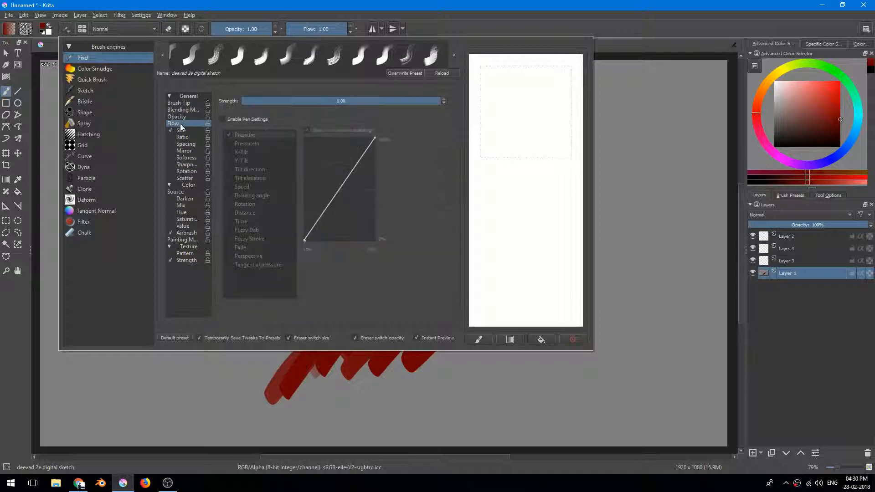
left_click(177, 117)
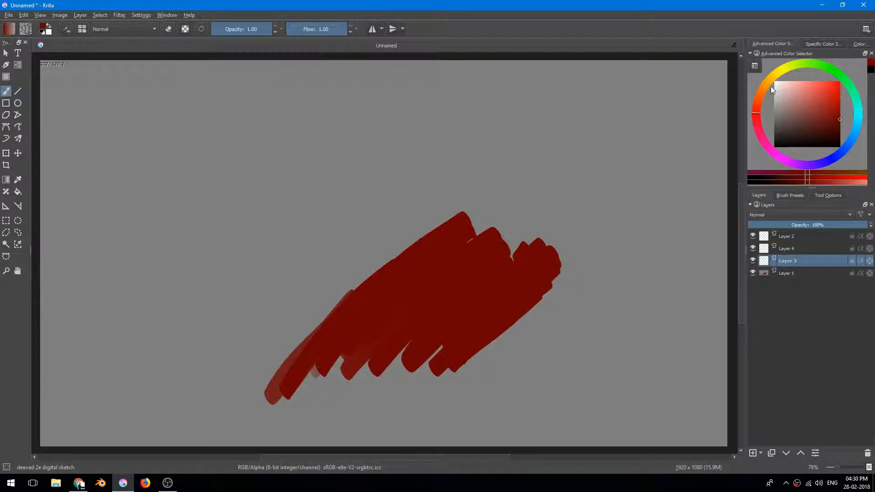
Step: Paint an orange band then a yellow-green band over the red, and make Layer 2 active
left_click(840, 111)
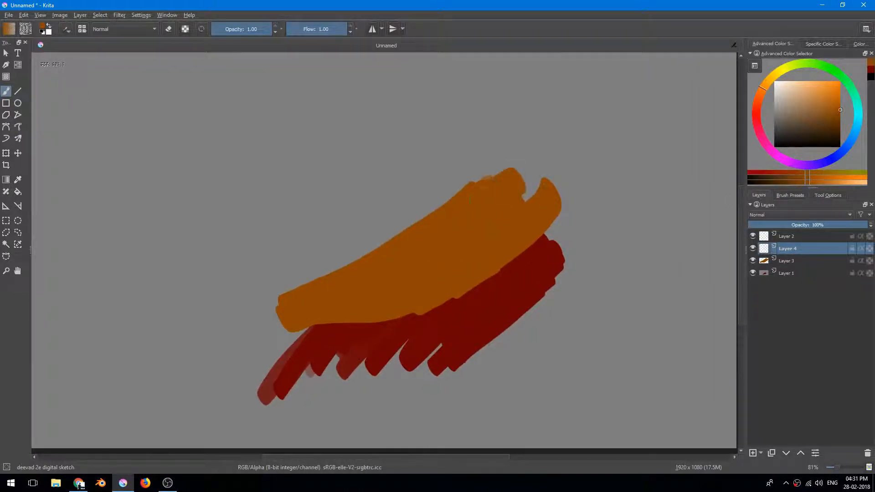
left_click(814, 114)
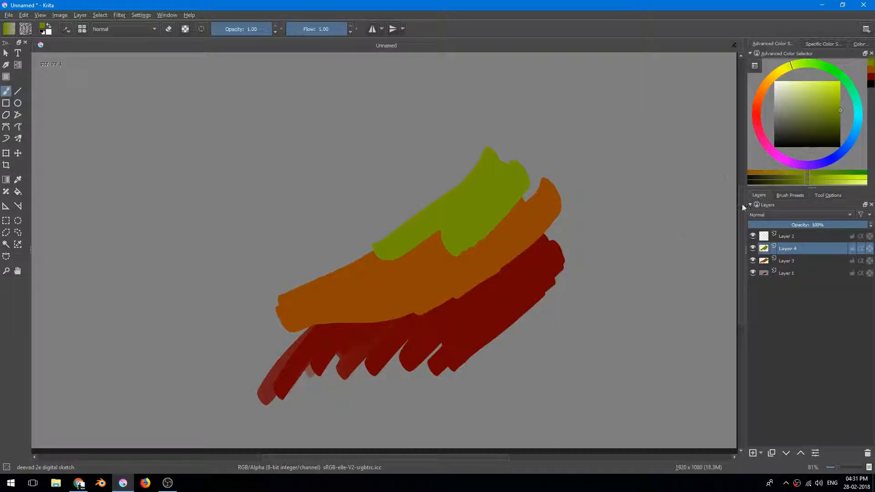
left_click(787, 235)
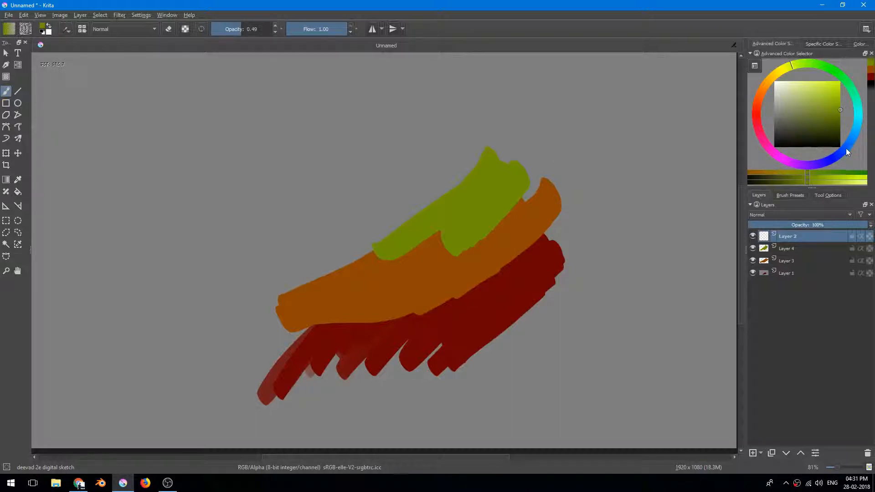
Step: Choose blue and paint half-opacity strokes on Layer 2 across the red, orange and green bands
left_click(842, 151)
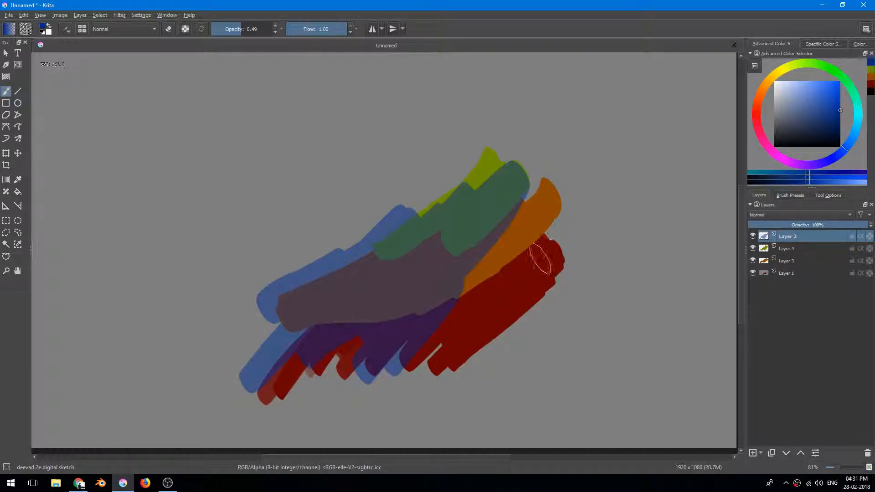
scroll("down", 3)
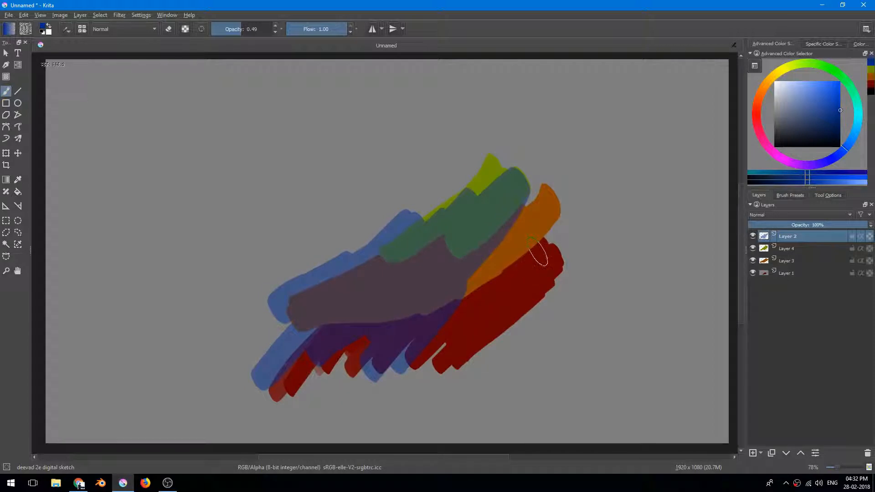
mouse_move(525, 251)
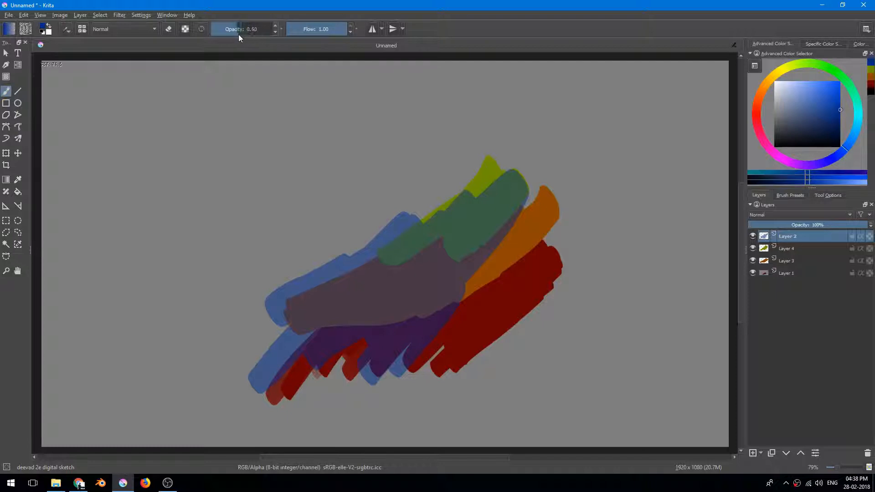
Step: Raise brush opacity to 0.75 and make Layer 4 the active layer
left_click(274, 27)
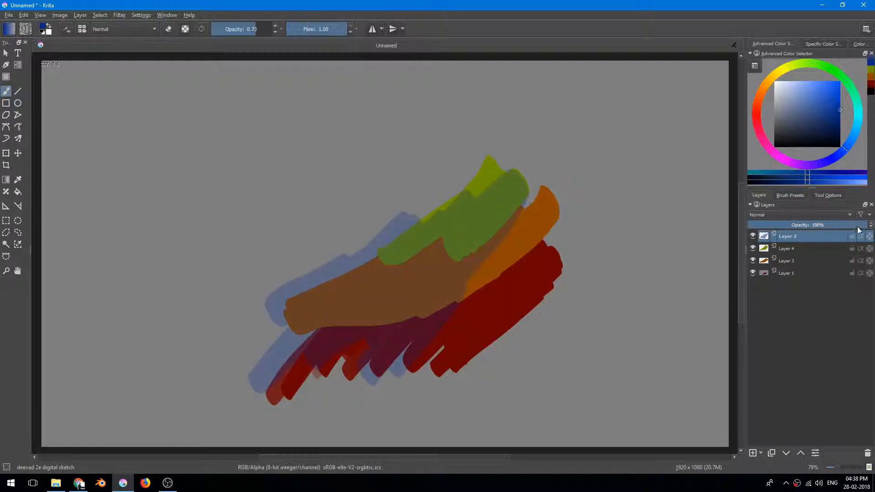
left_click(786, 248)
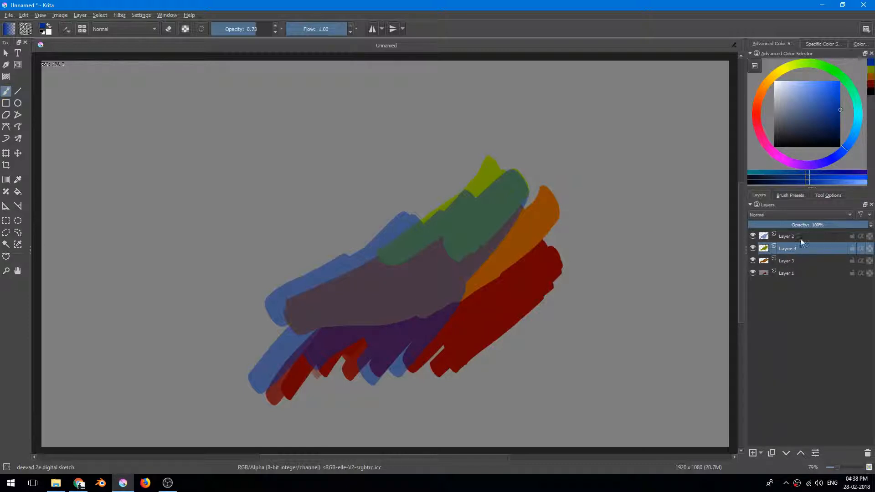
left_click(754, 236)
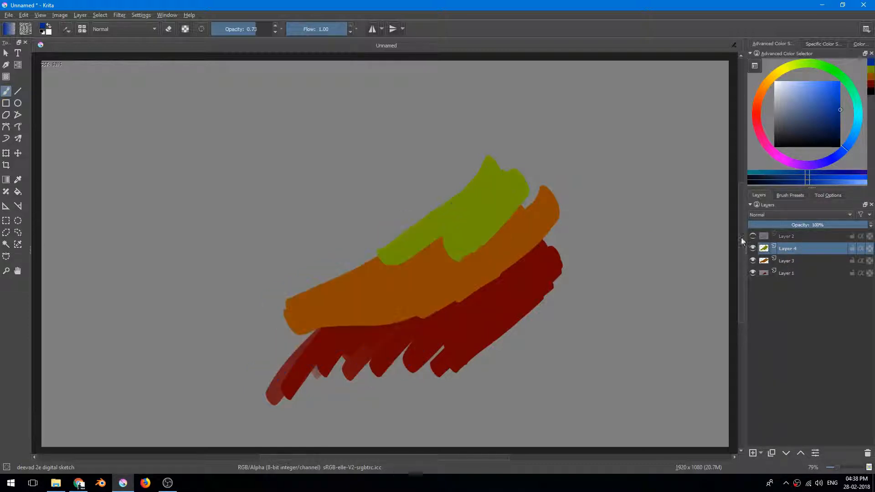
left_click(753, 236)
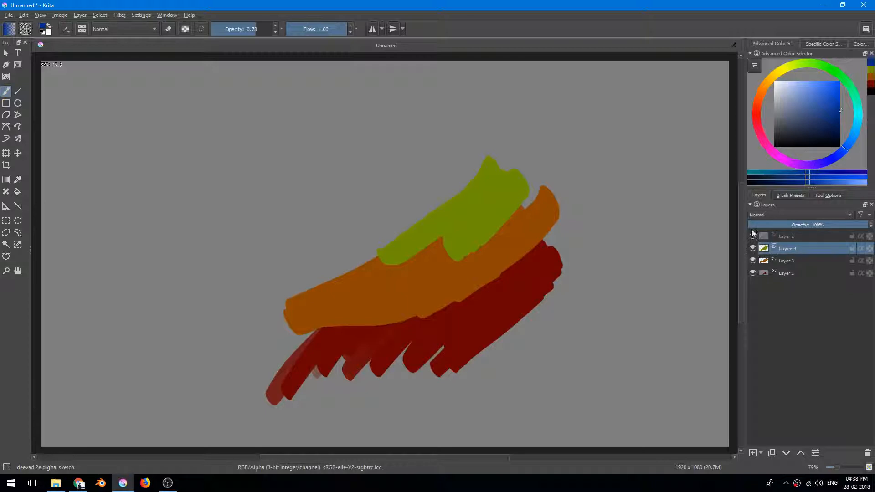
left_click(753, 235)
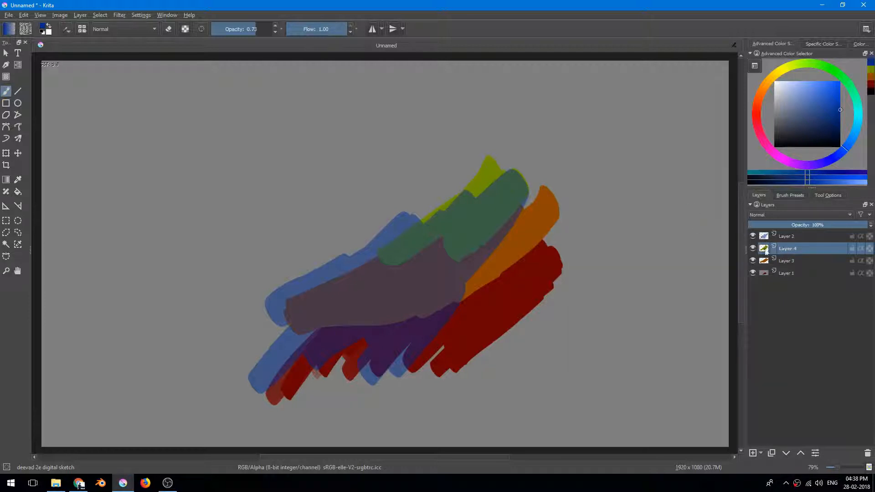
mouse_move(787, 248)
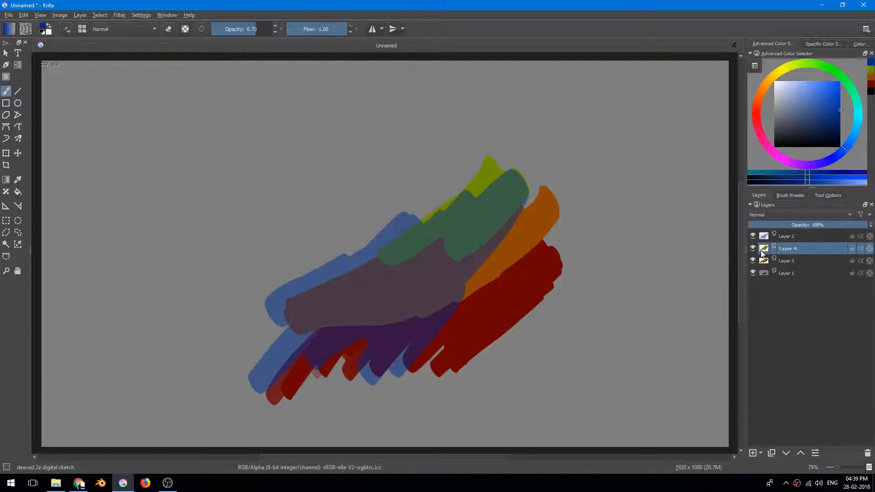
mouse_move(787, 248)
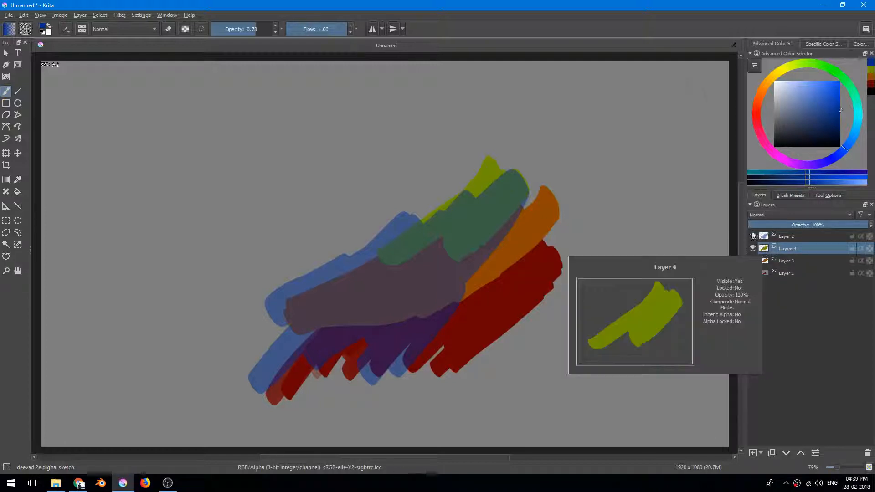
mouse_move(752, 273)
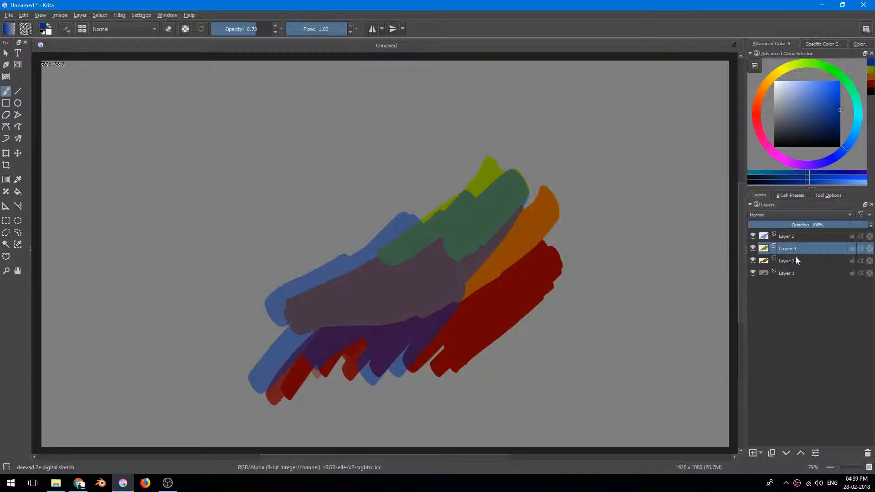
left_click(788, 235)
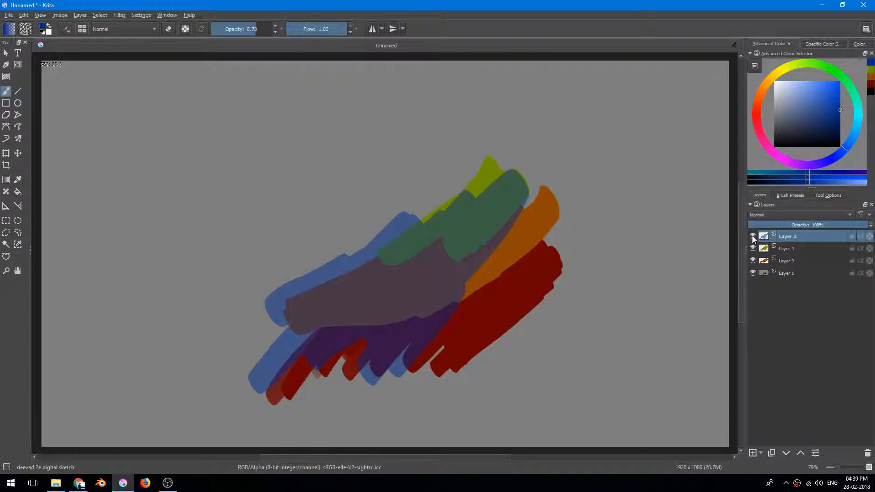
left_click(753, 236)
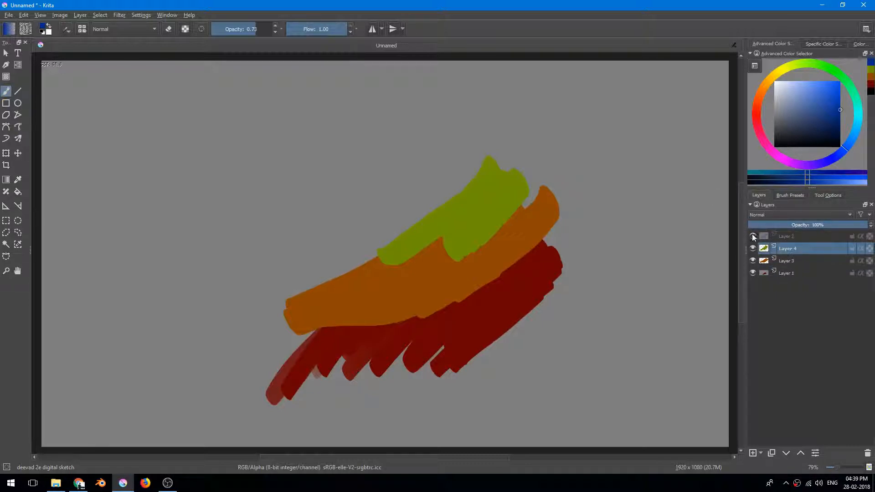
left_click(754, 237)
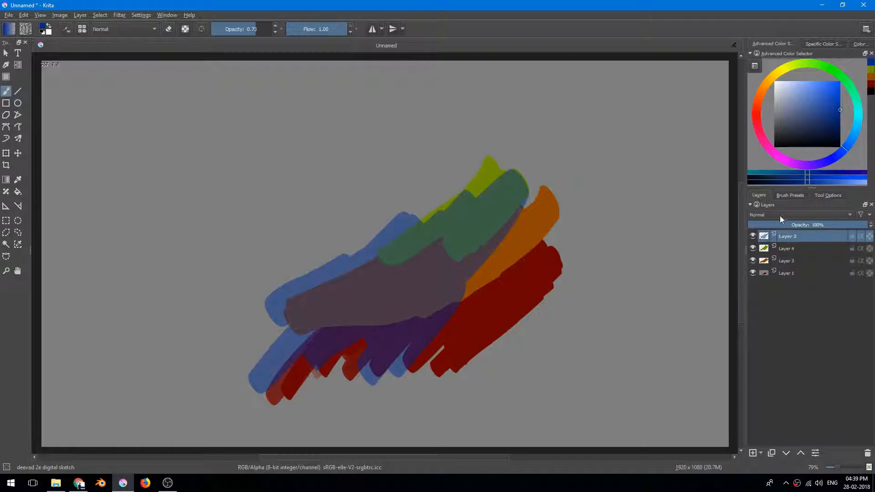
left_click(801, 214)
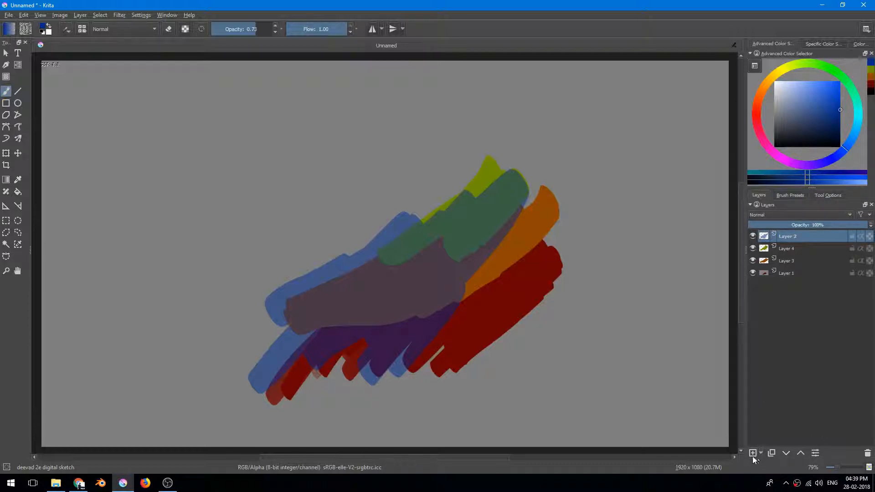
mouse_move(757, 455)
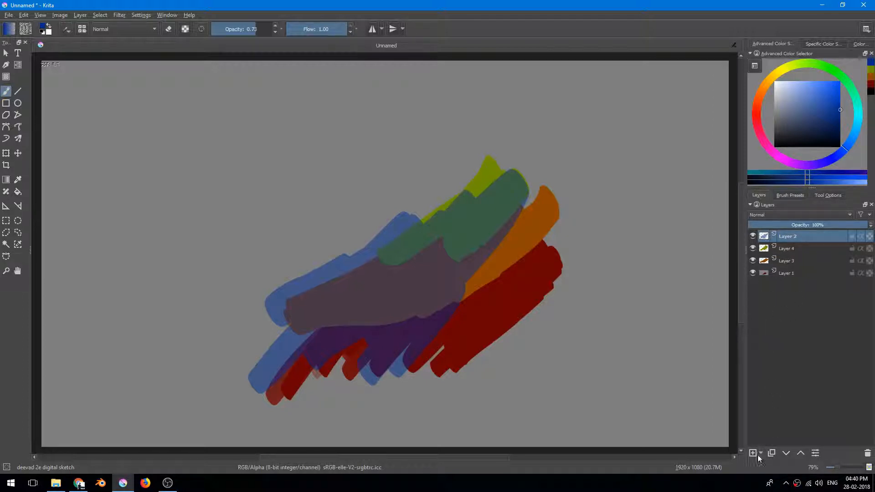
left_click(752, 453)
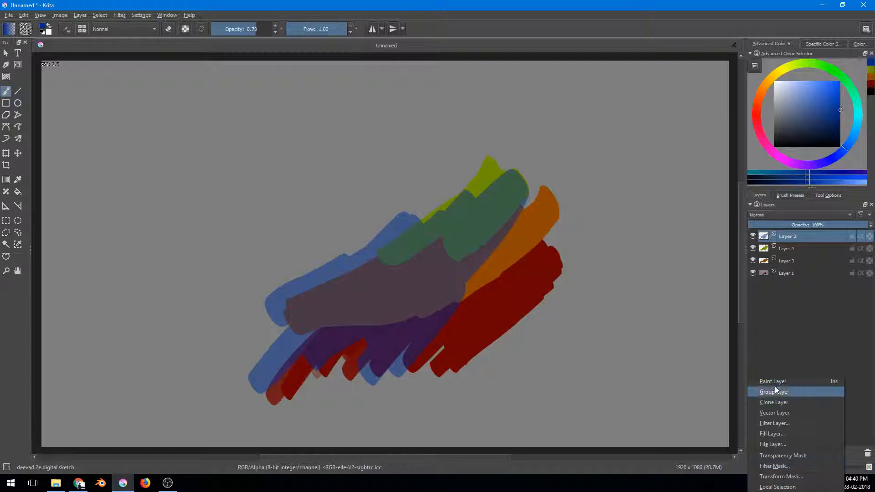
mouse_move(787, 402)
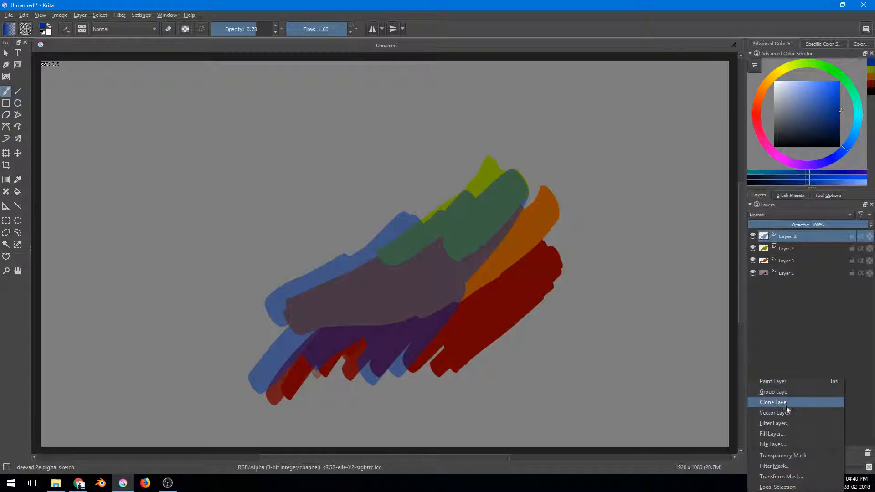
mouse_move(790, 405)
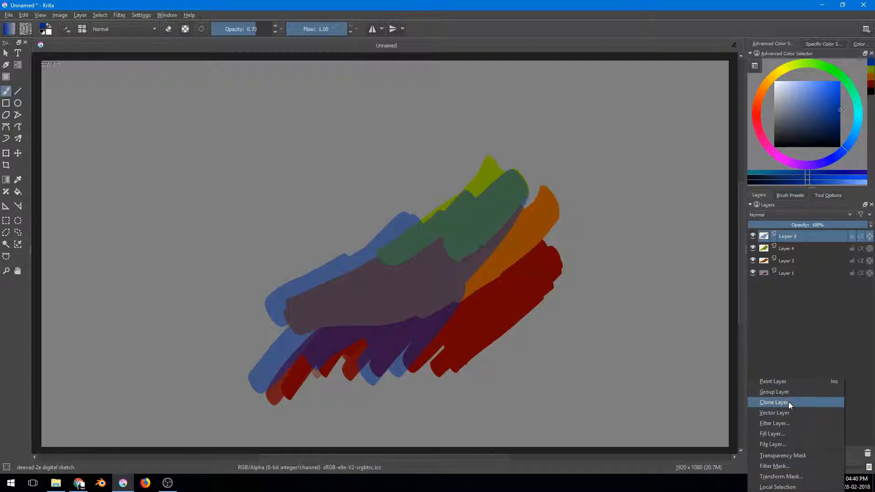
mouse_move(774, 391)
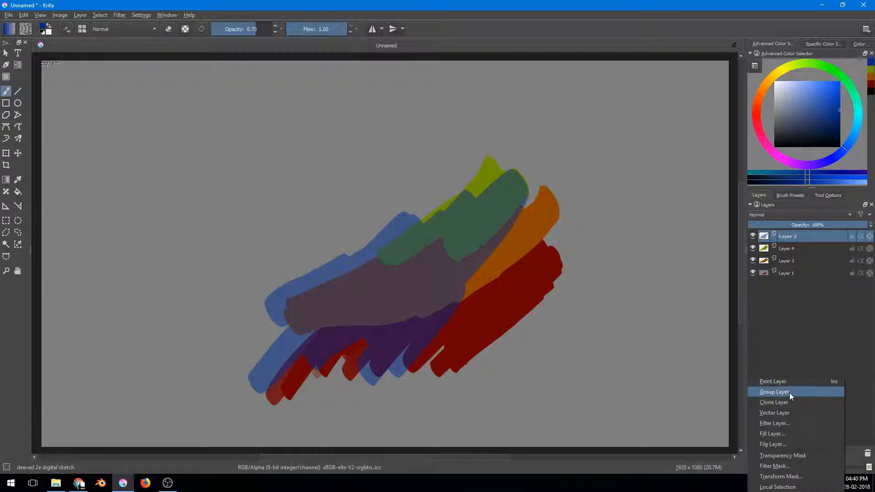
mouse_move(792, 413)
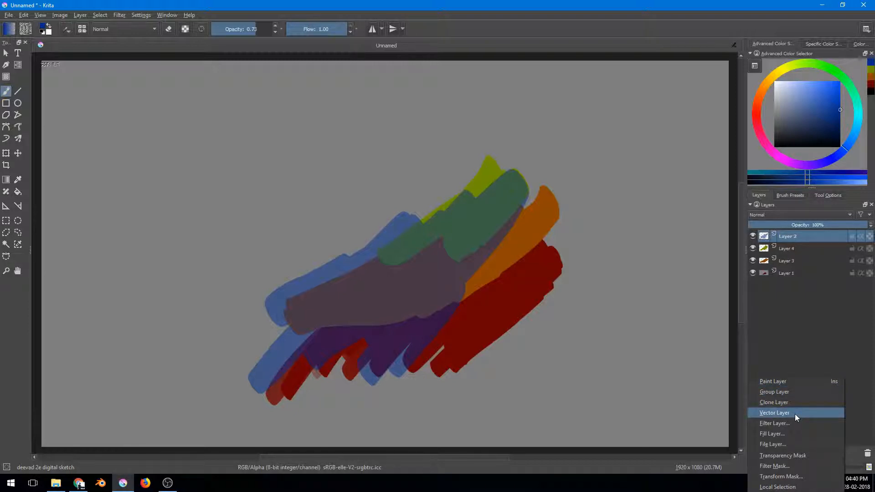
mouse_move(795, 421)
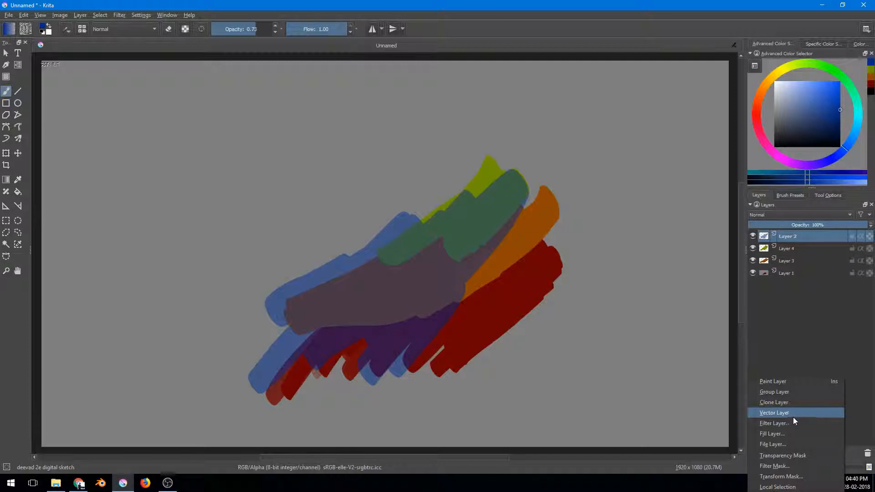
mouse_move(790, 434)
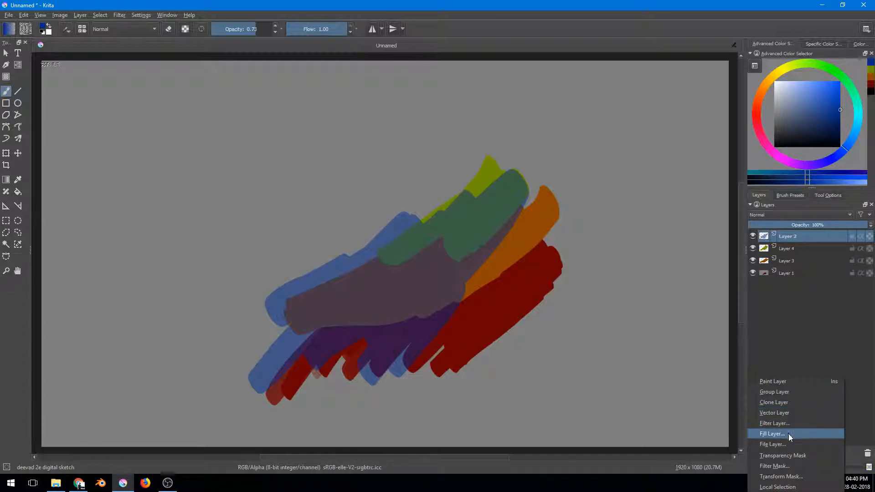
mouse_move(787, 444)
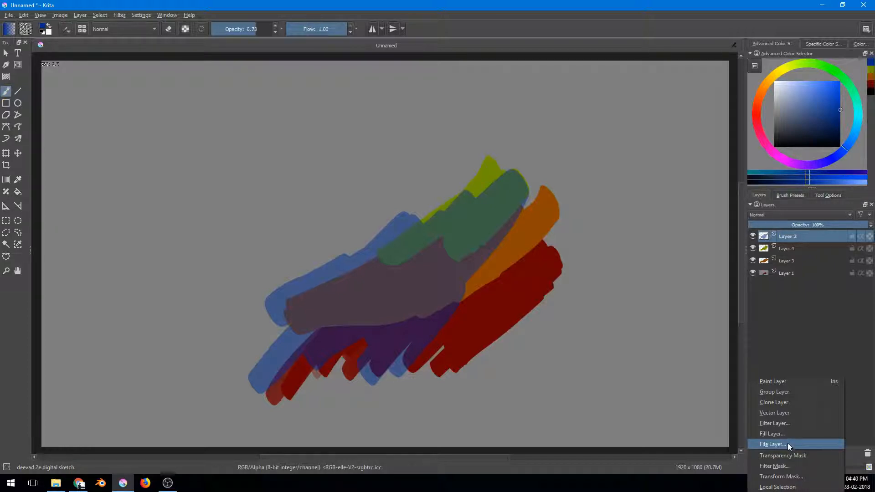
mouse_move(795, 456)
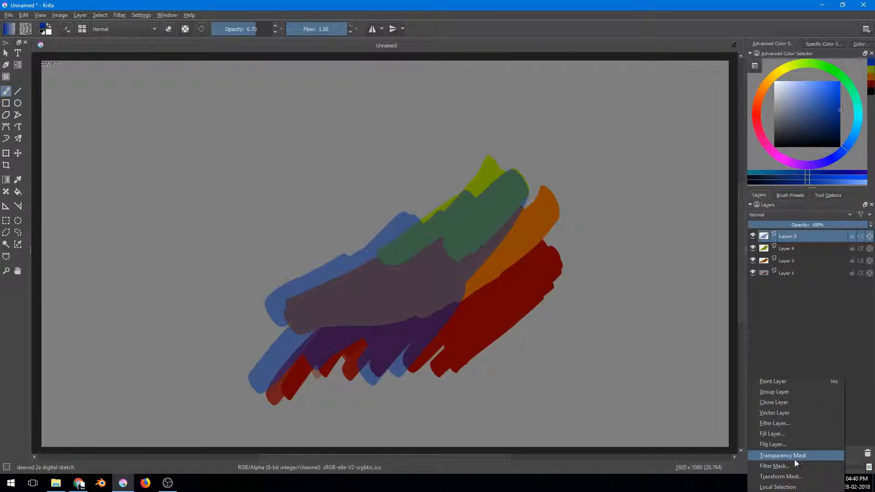
mouse_move(780, 475)
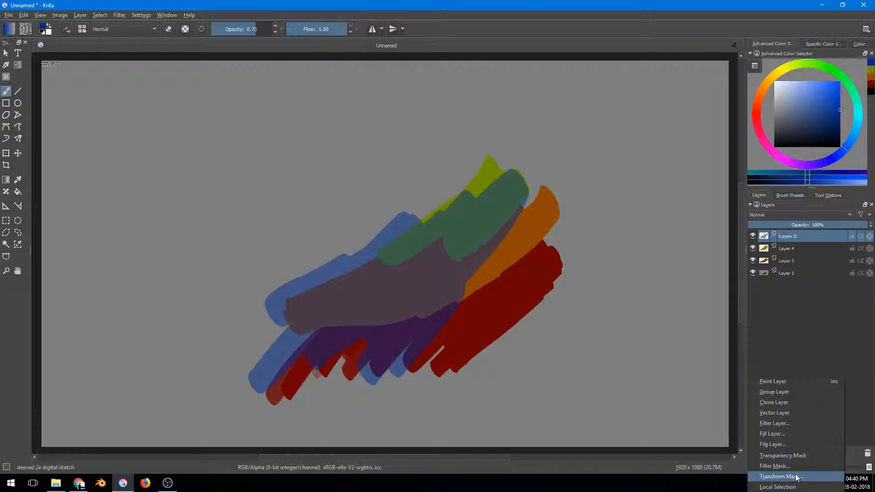
mouse_move(797, 456)
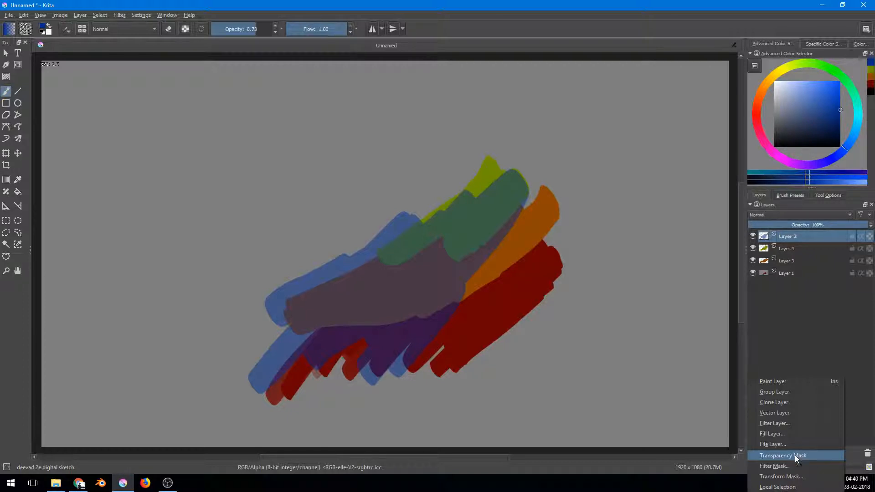
mouse_move(784, 350)
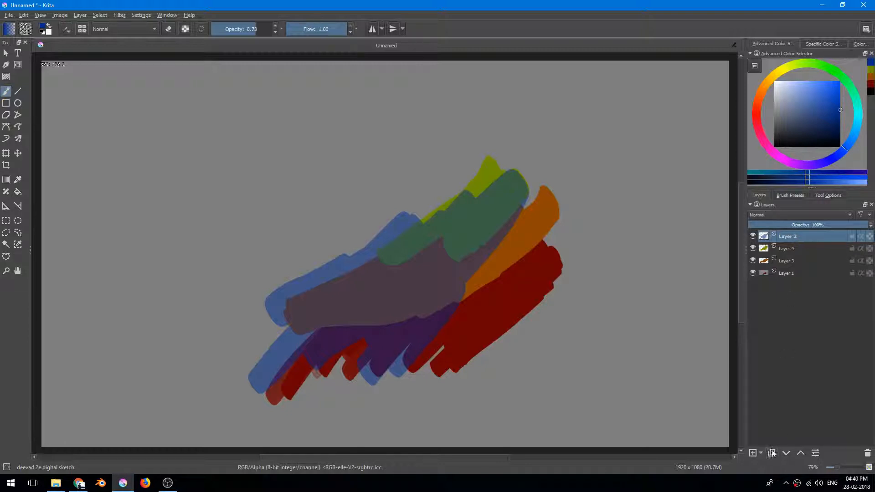
Step: Rename the top blue-stroke layer to Foreground
left_click(772, 453)
type("Foreg")
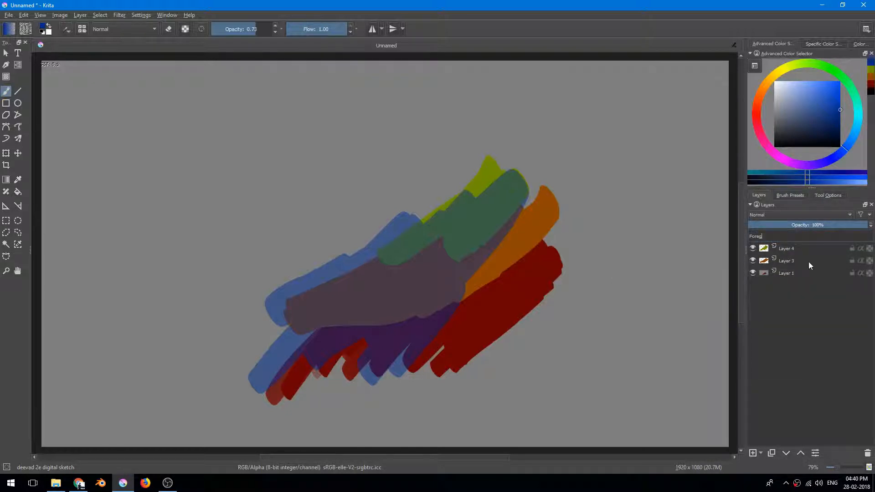
left_click(792, 235)
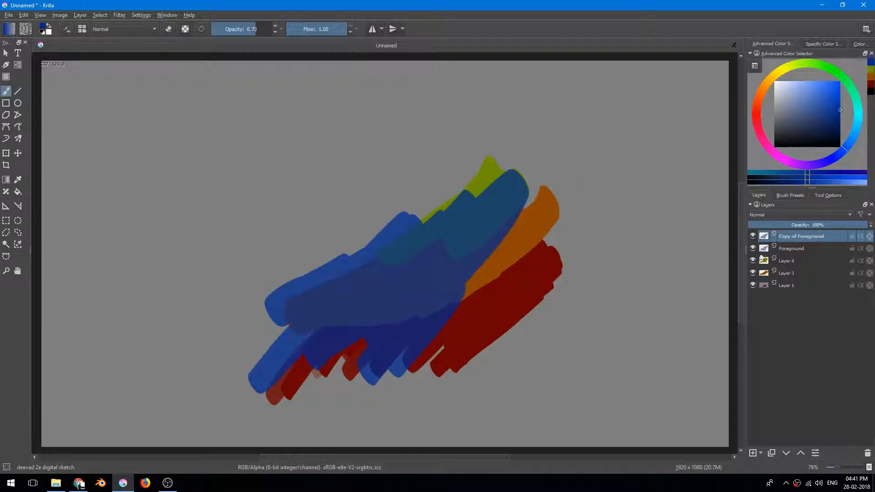
left_click(792, 248)
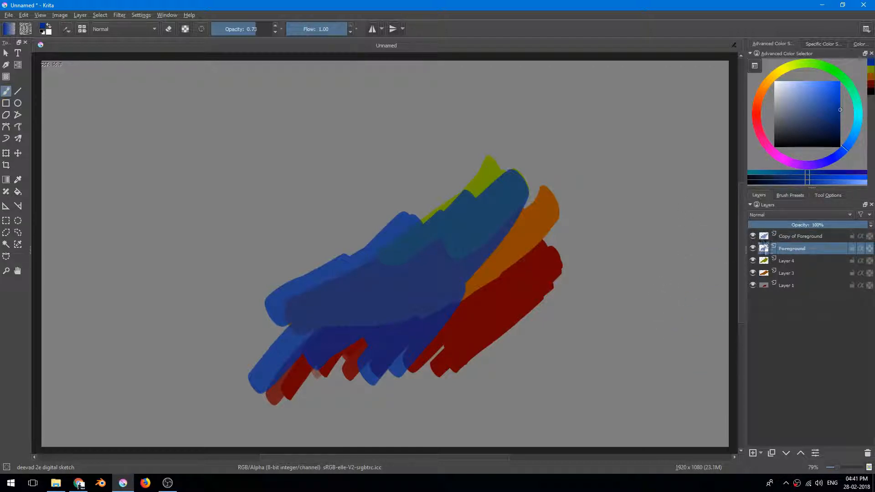
Step: Duplicate Foreground, lower the copy's opacity and merge it back down
double_click(792, 248)
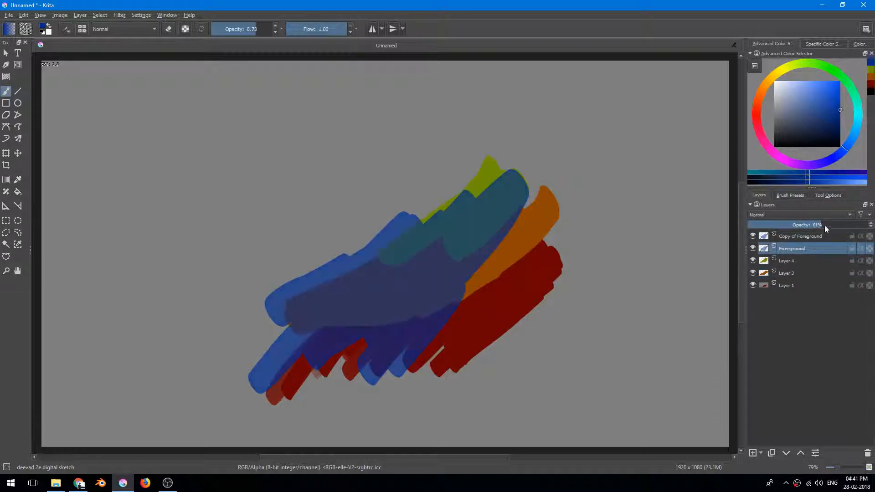
left_click(801, 236)
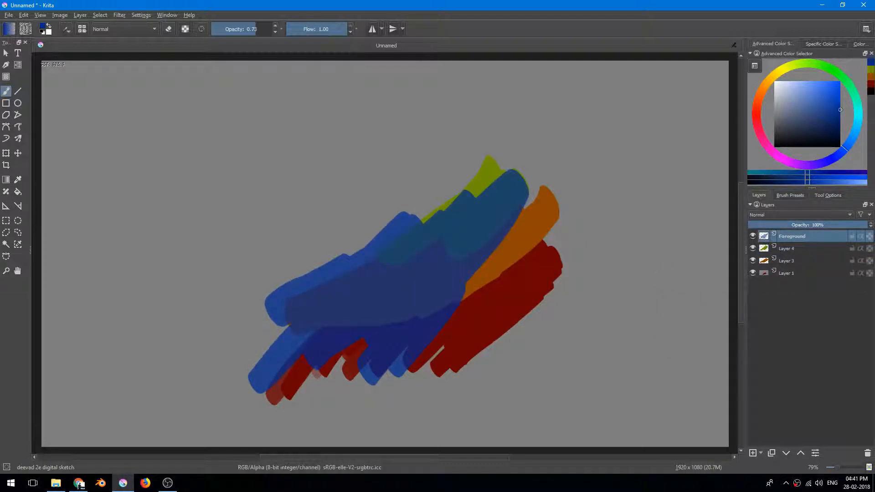
scroll("down", 3)
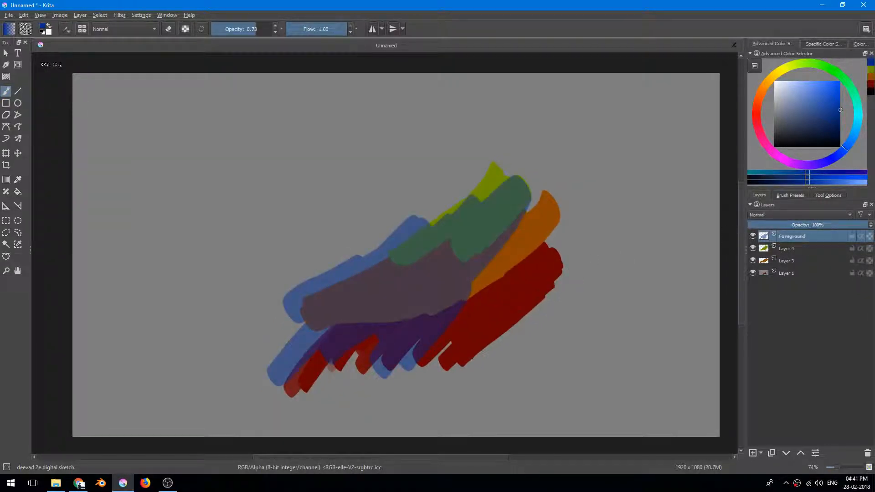
scroll("up", 3)
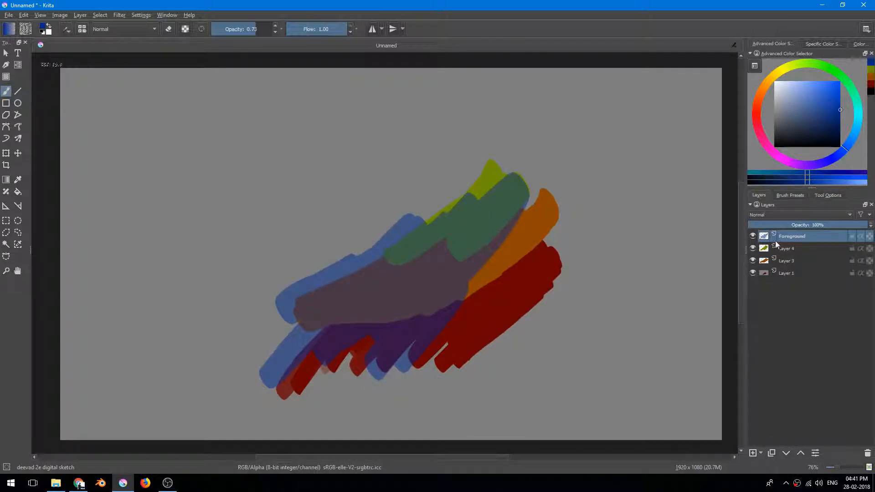
mouse_move(795, 256)
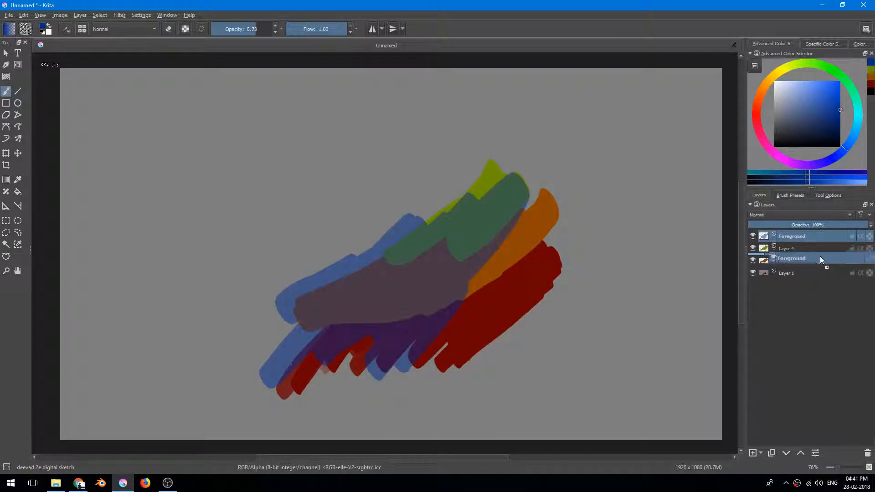
left_click(792, 258)
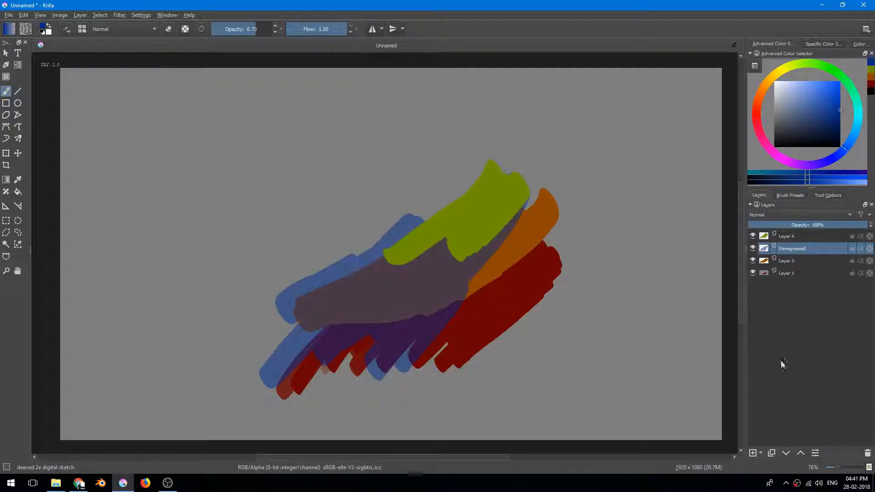
mouse_move(789, 454)
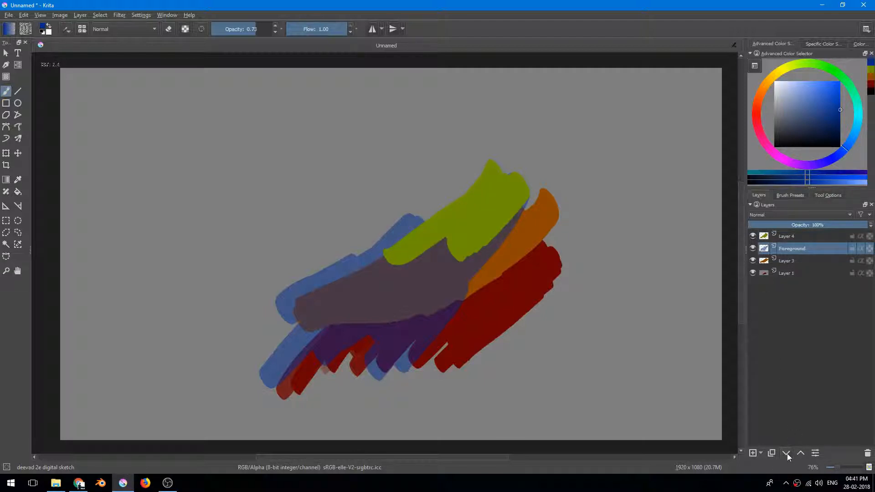
left_click(800, 453)
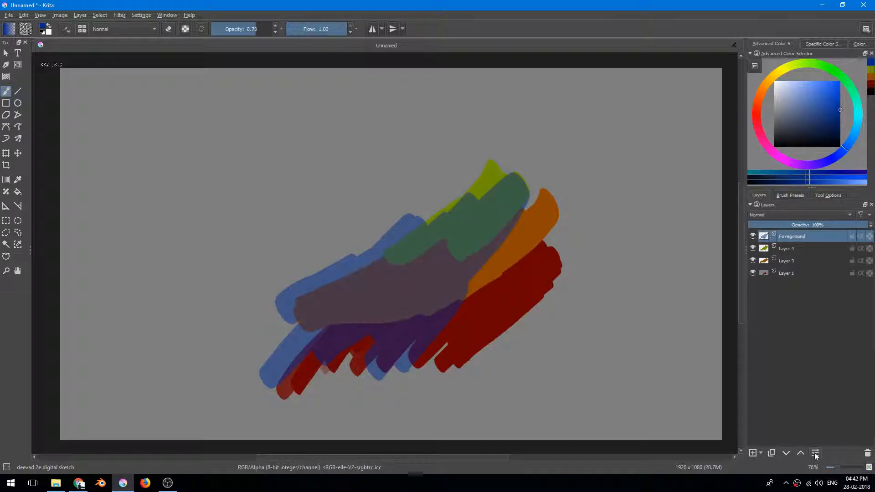
Step: Give the Foreground layer a yellow colour label in its Layer Properties
double_click(791, 235)
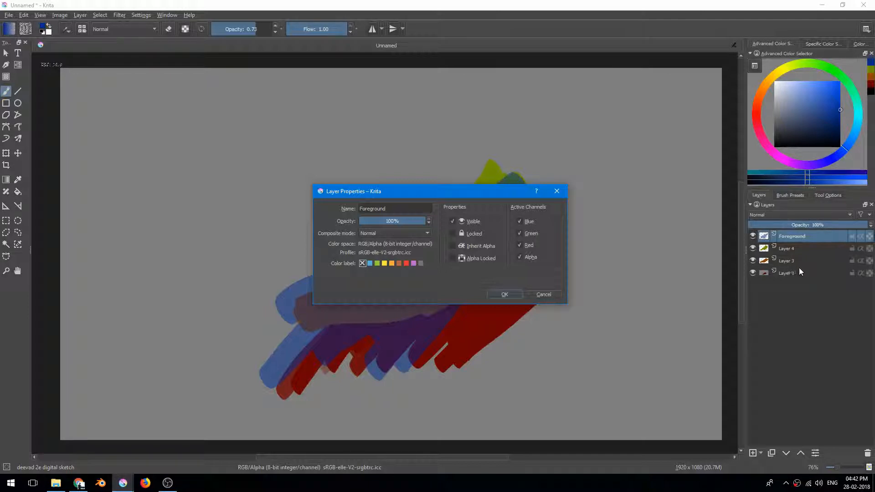
mouse_move(521, 274)
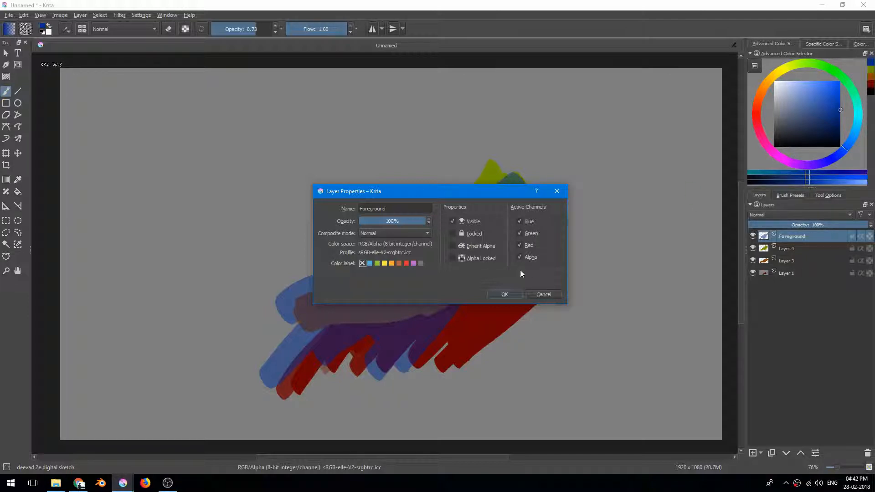
mouse_move(518, 231)
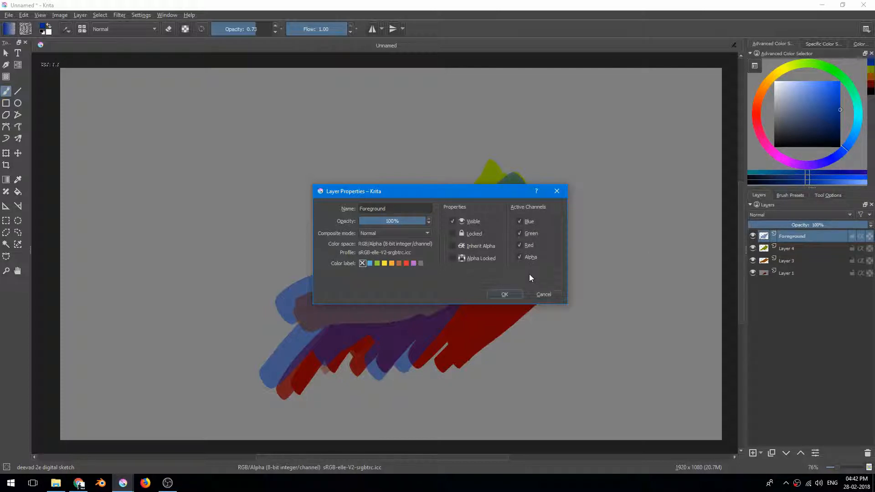
mouse_move(496, 287)
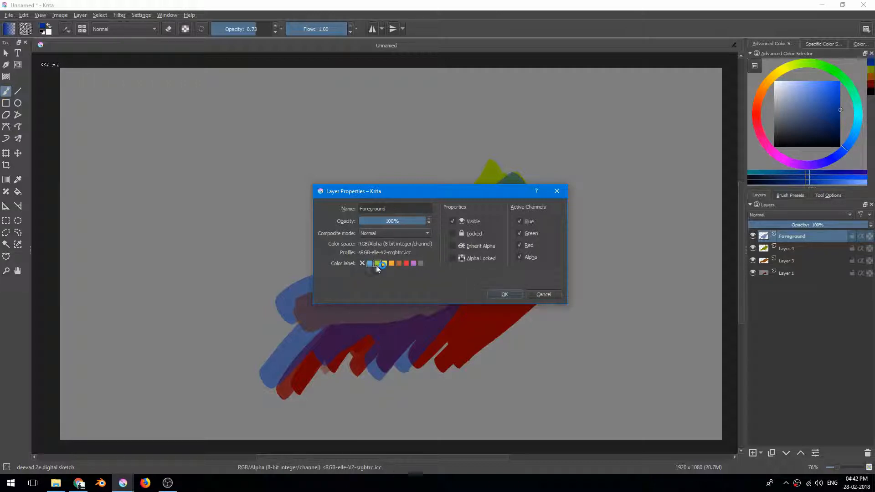
left_click(384, 263)
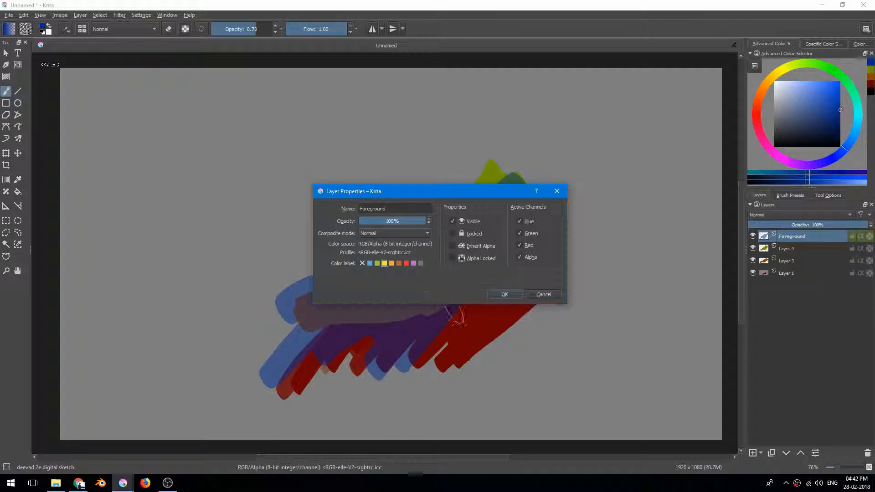
left_click(504, 294)
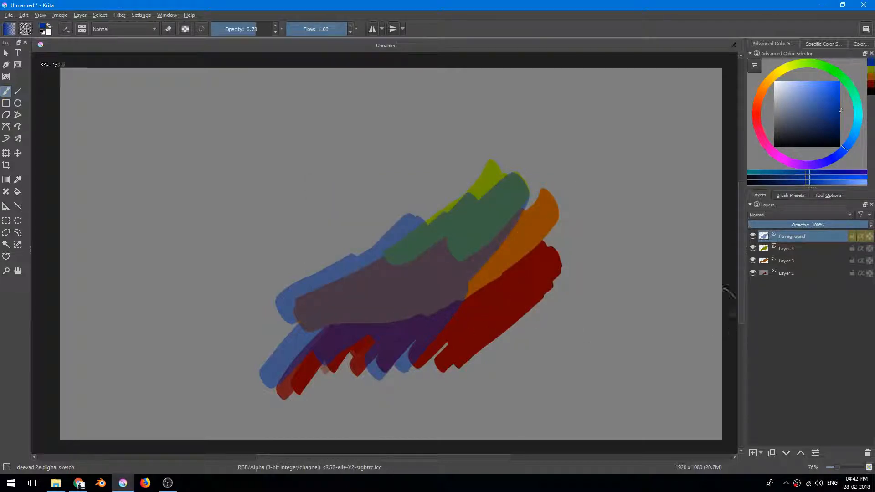
Step: Make Foreground active again and lock it so painting is refused
left_click(788, 261)
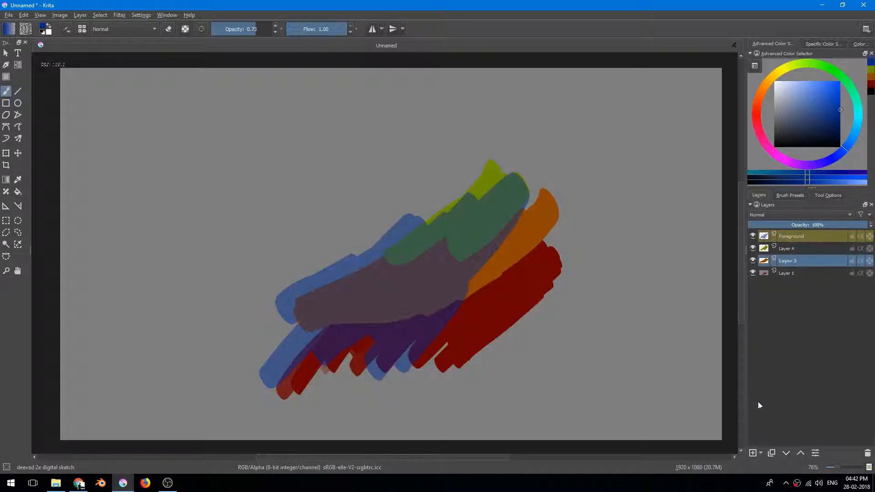
mouse_move(786, 272)
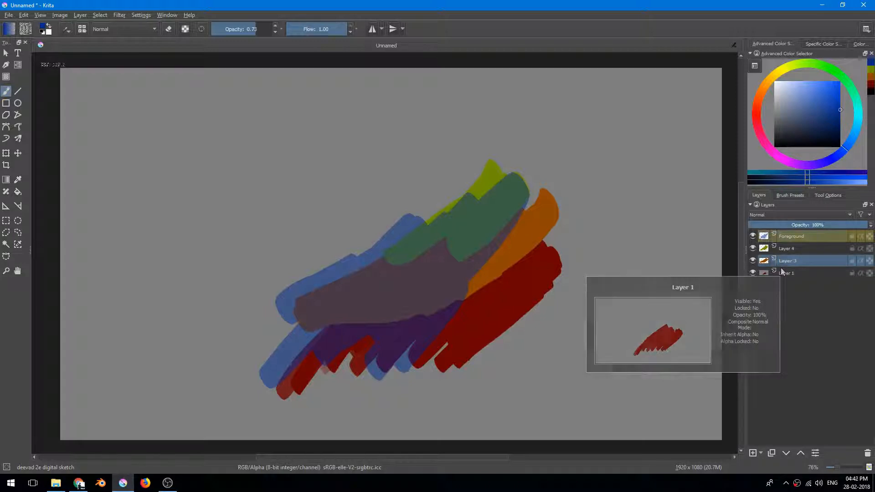
left_click(791, 235)
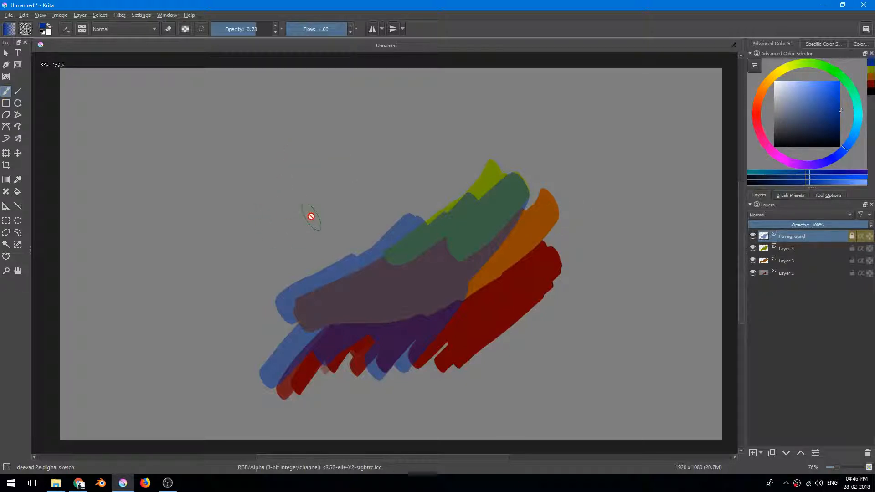
mouse_move(328, 197)
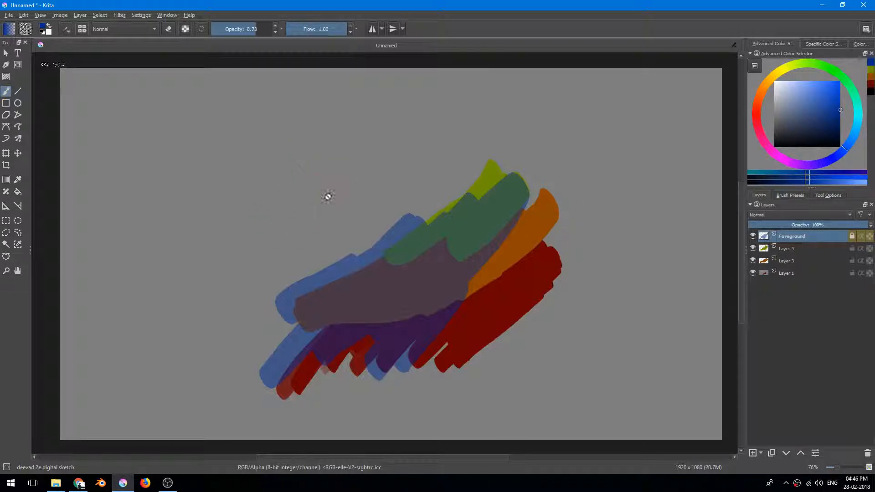
mouse_move(327, 240)
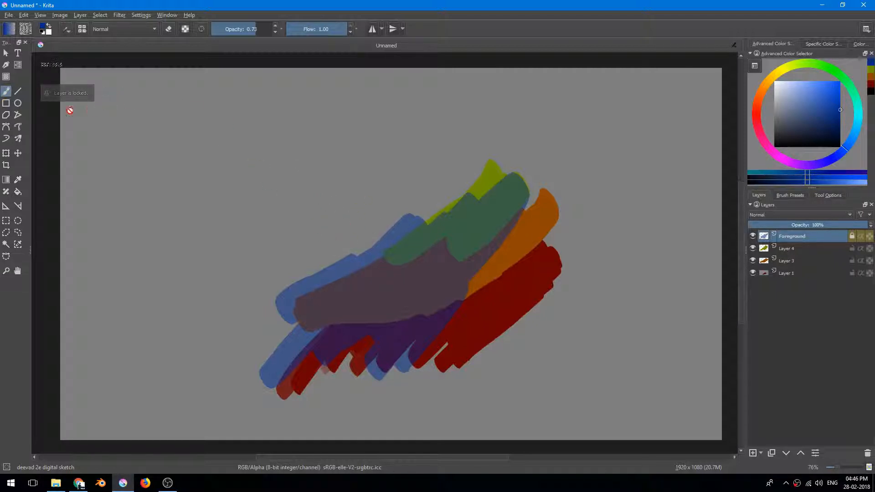
mouse_move(653, 282)
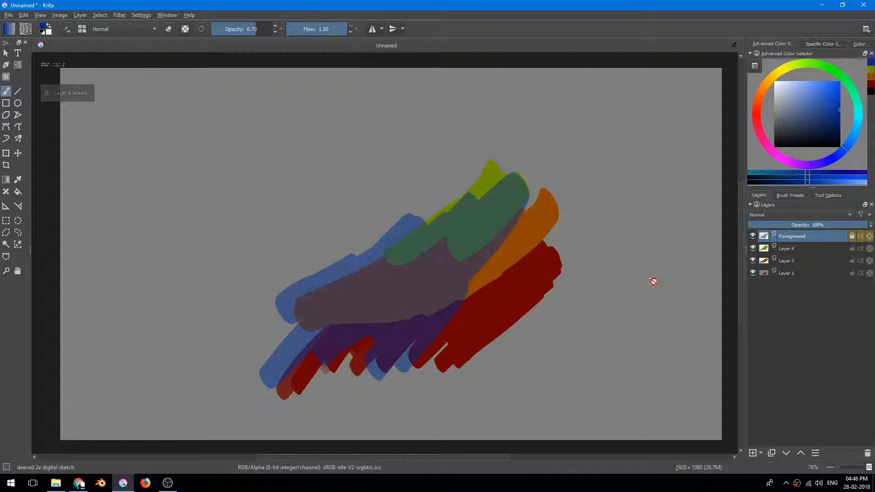
mouse_move(842, 248)
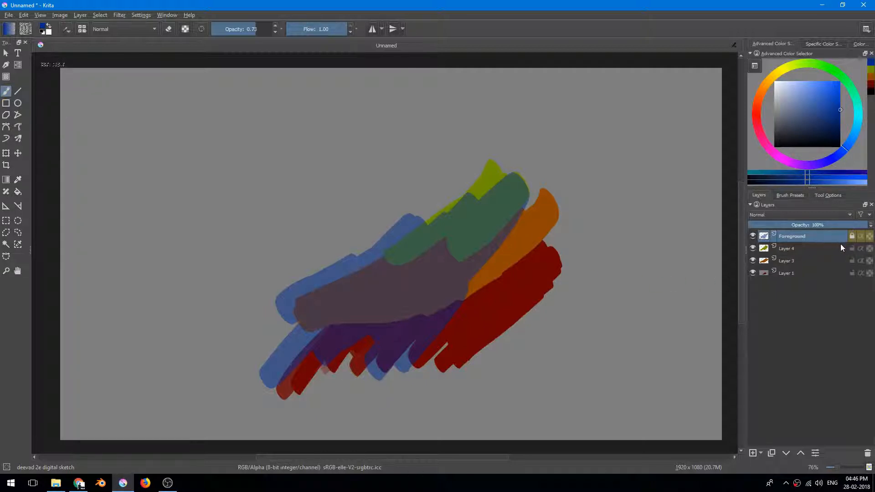
mouse_move(837, 247)
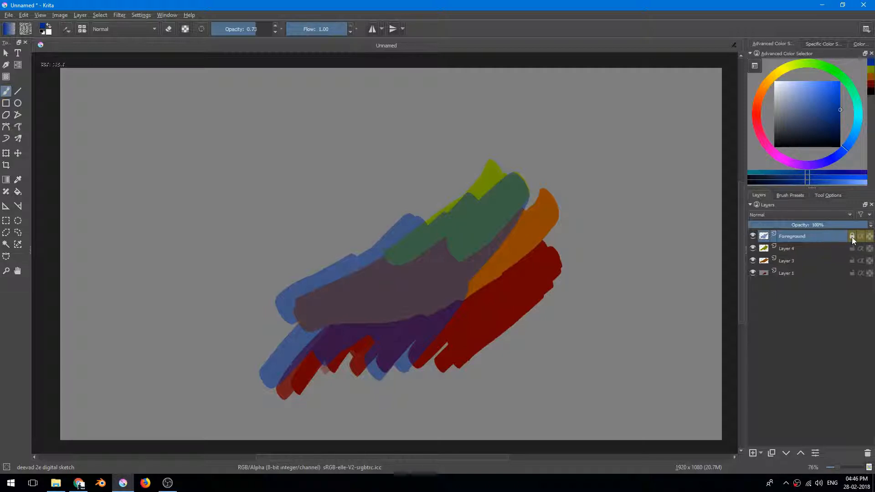
Step: Unlock and hide Foreground, then recolour Layer 4's alpha-locked strokes olive-grey
left_click(852, 235)
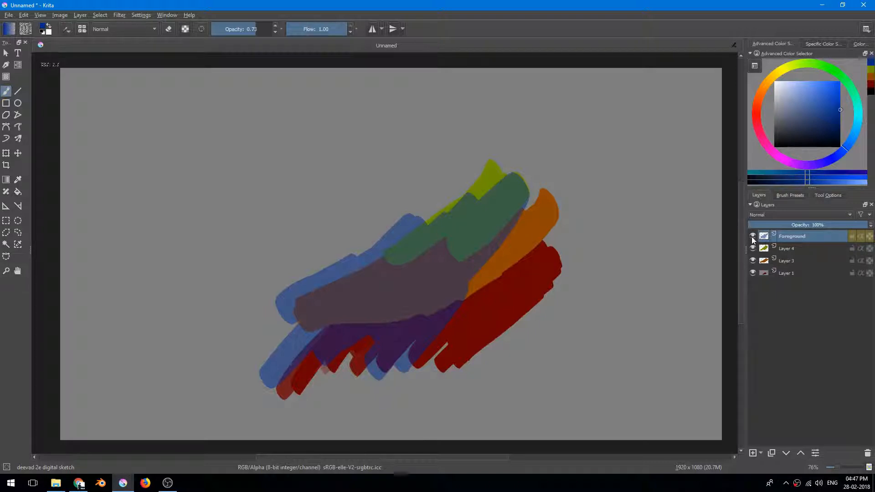
left_click(753, 235)
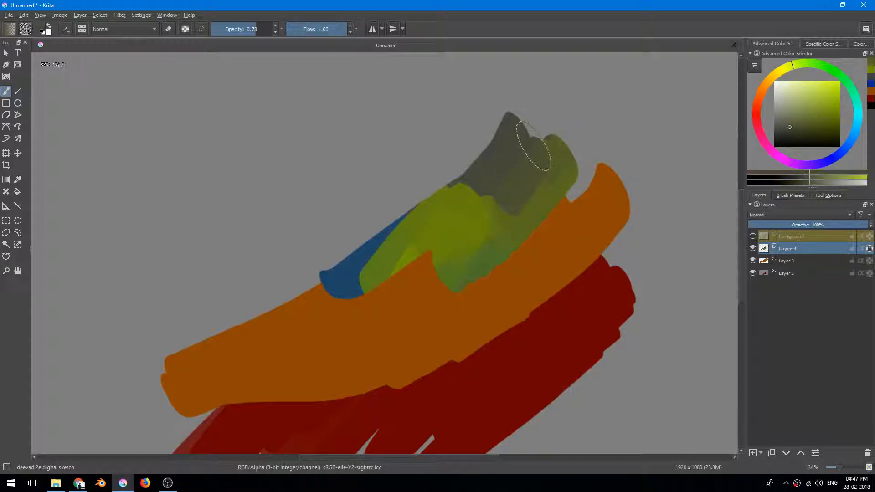
scroll("down", 3)
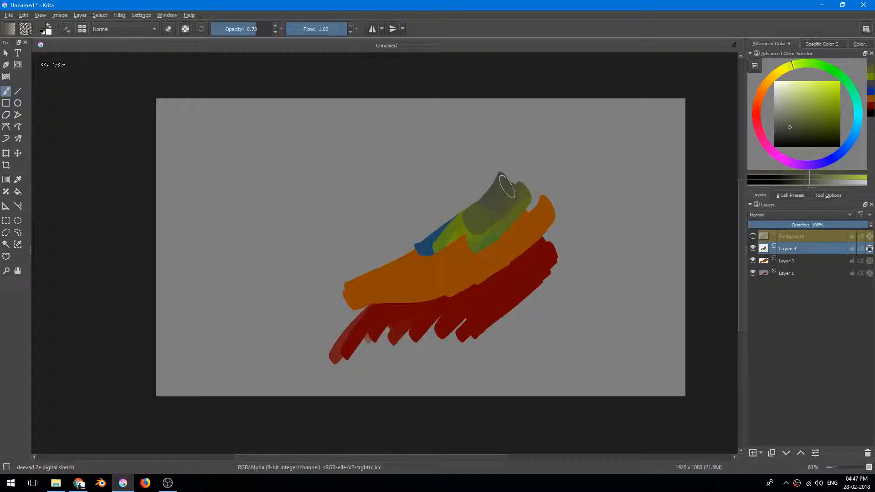
mouse_move(510, 182)
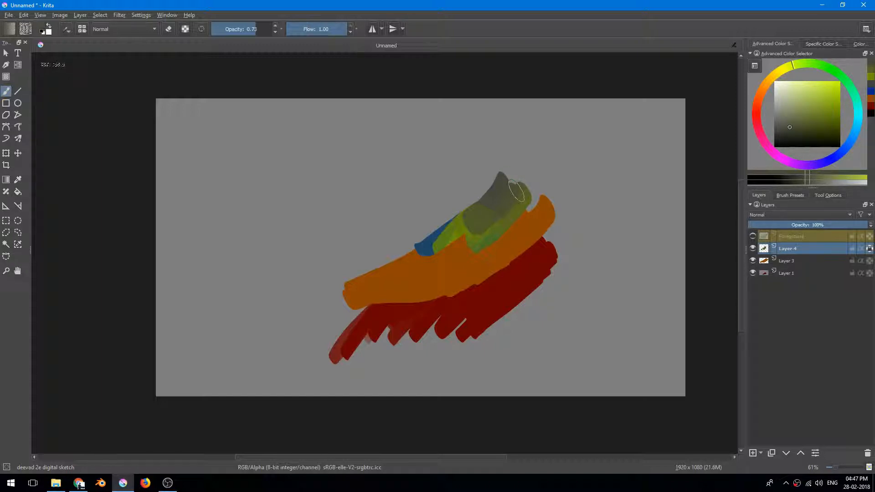
mouse_move(528, 158)
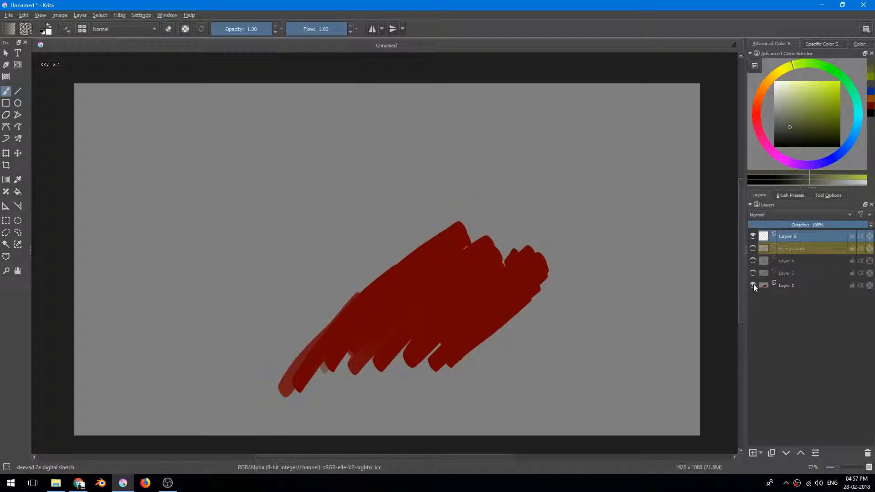
Step: Toggle Layer 1's visibility off so only the transparent checkerboard remains on the canvas
scroll("down", 3)
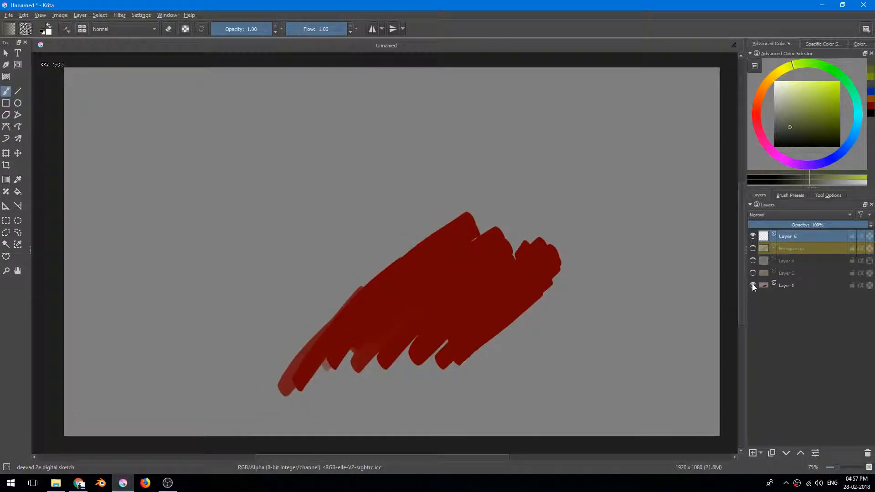
left_click(752, 286)
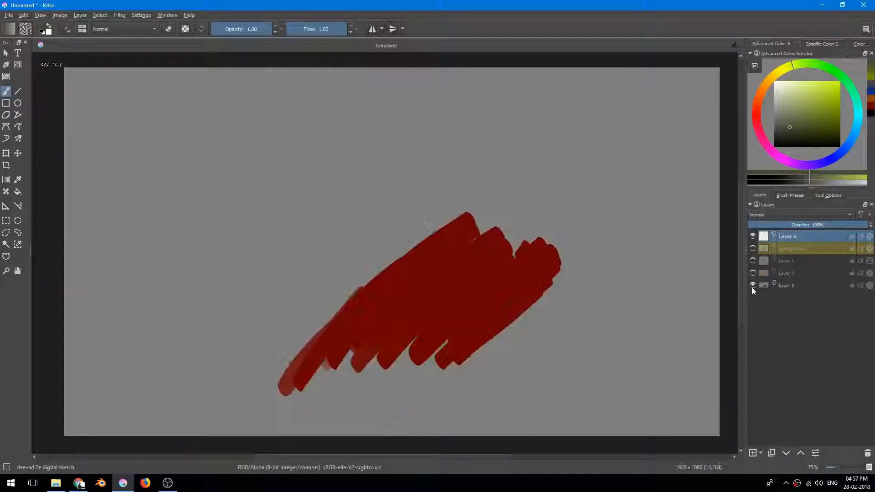
left_click(752, 285)
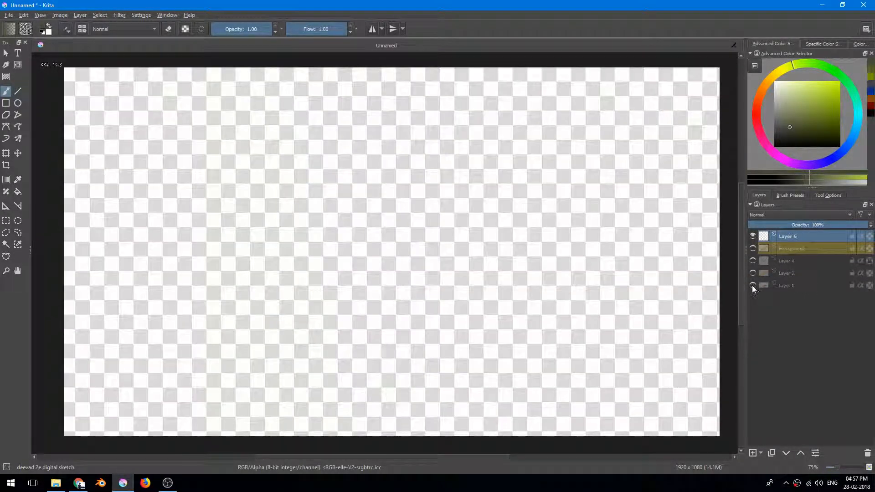
scroll("down", 3)
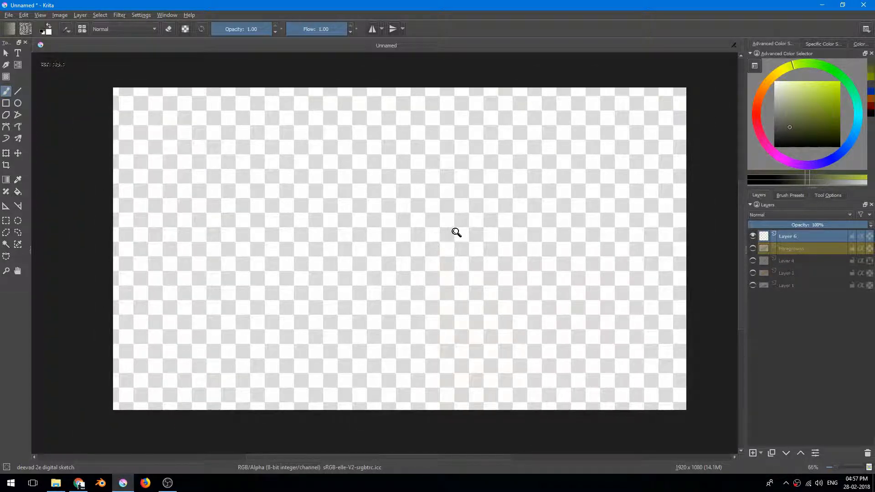
scroll("up", 3)
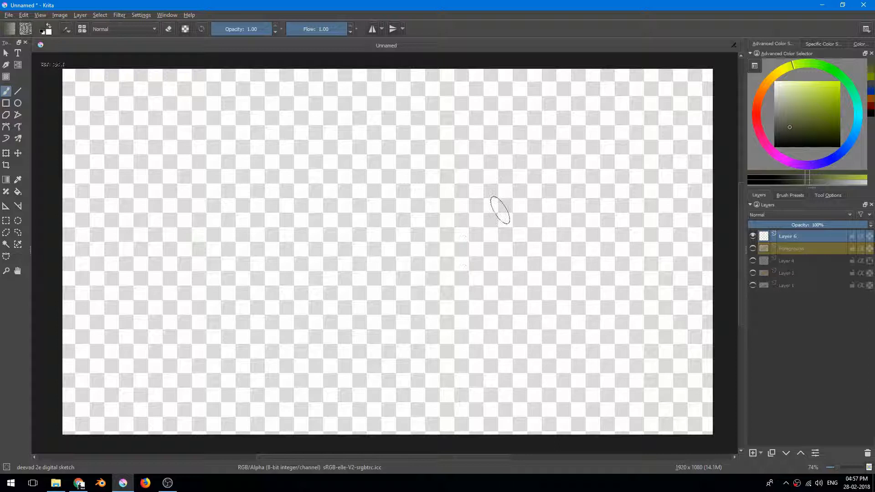
mouse_move(415, 203)
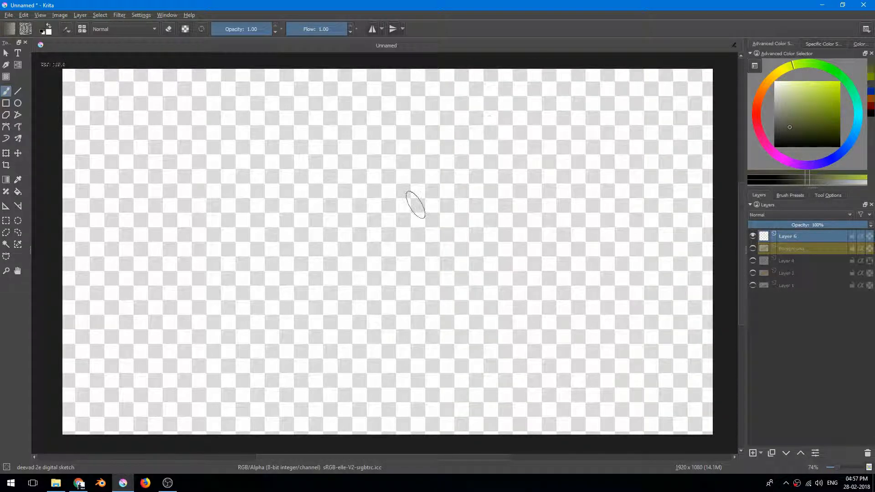
mouse_move(371, 241)
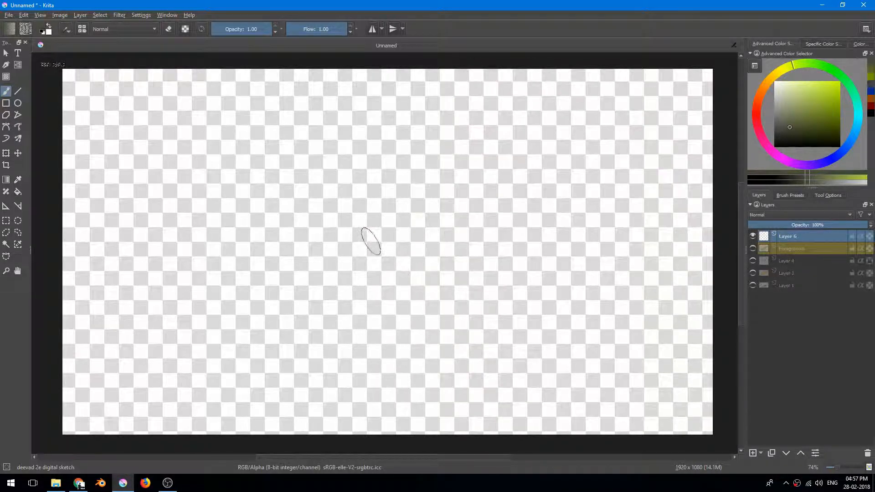
mouse_move(410, 243)
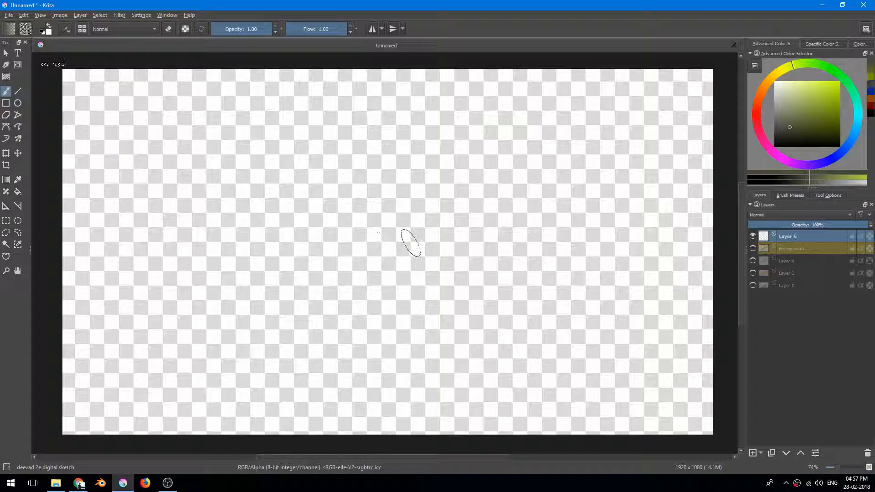
mouse_move(323, 343)
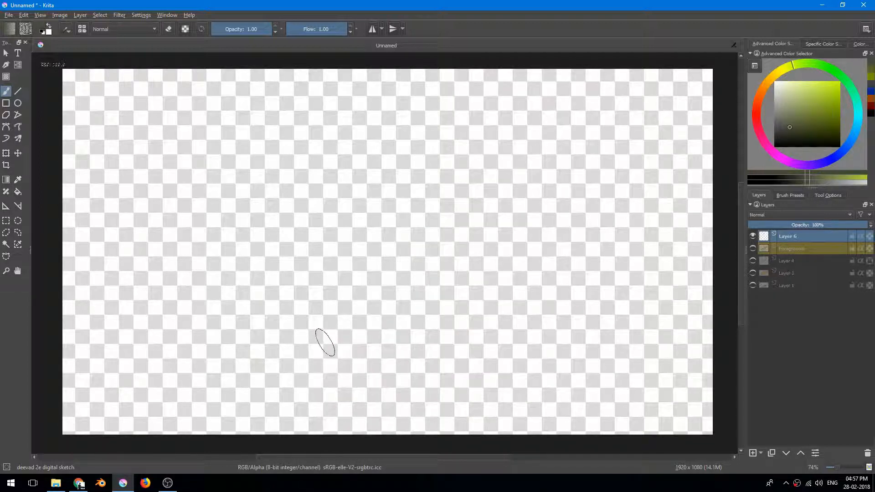
mouse_move(273, 344)
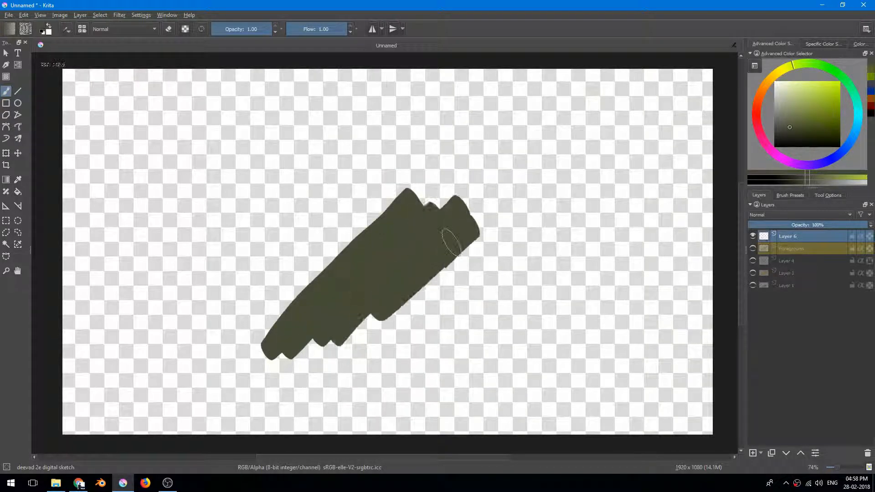
mouse_move(429, 257)
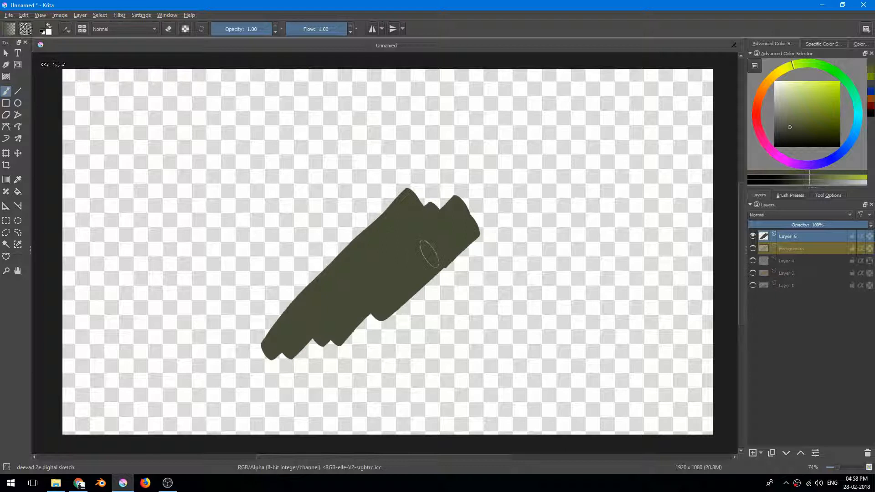
mouse_move(313, 287)
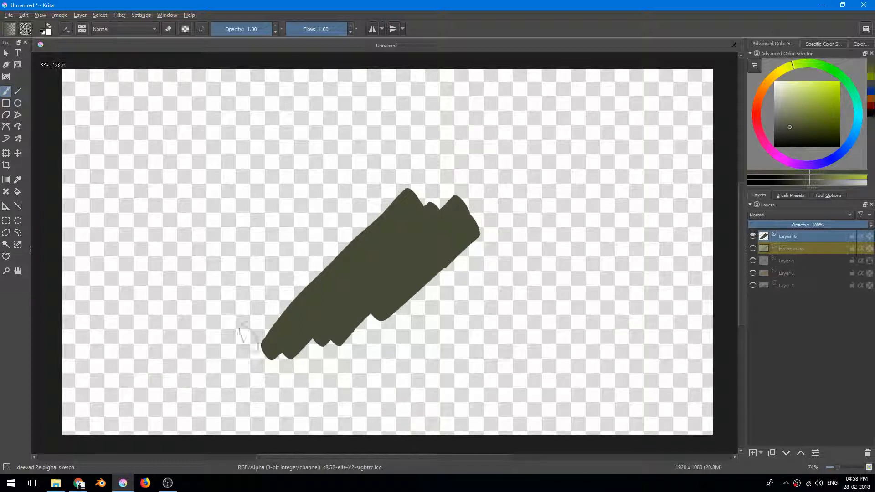
mouse_move(547, 295)
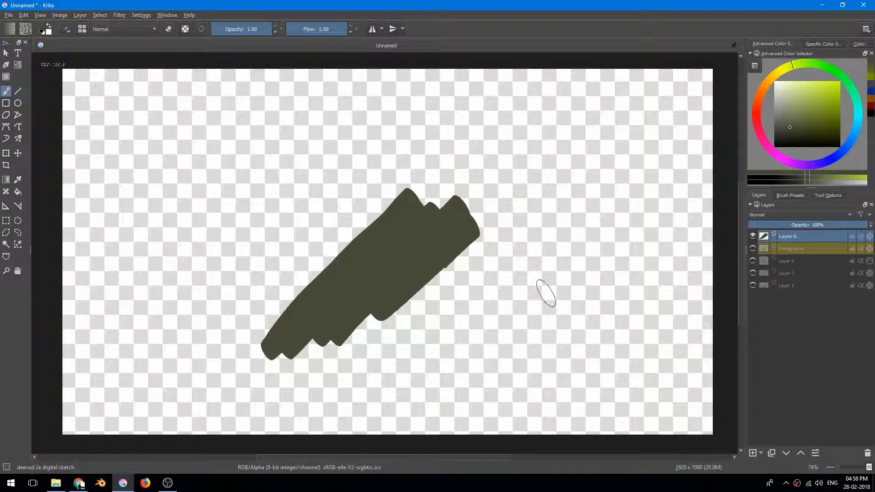
mouse_move(611, 312)
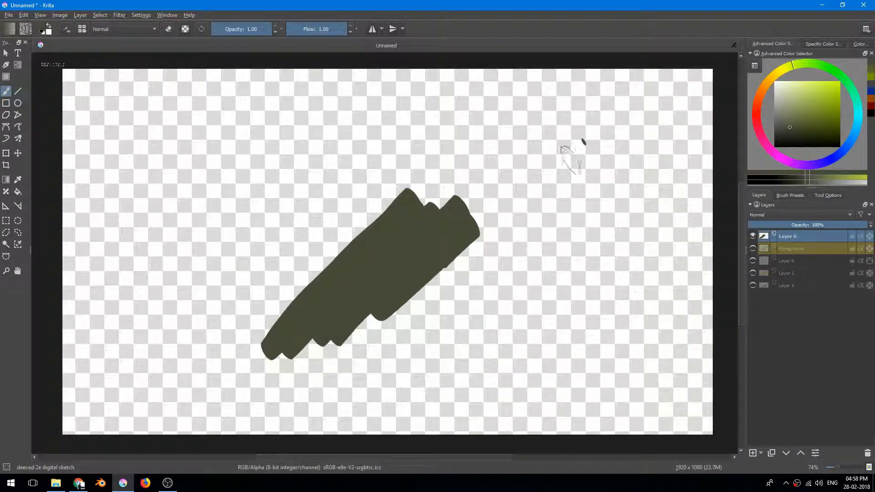
mouse_move(563, 232)
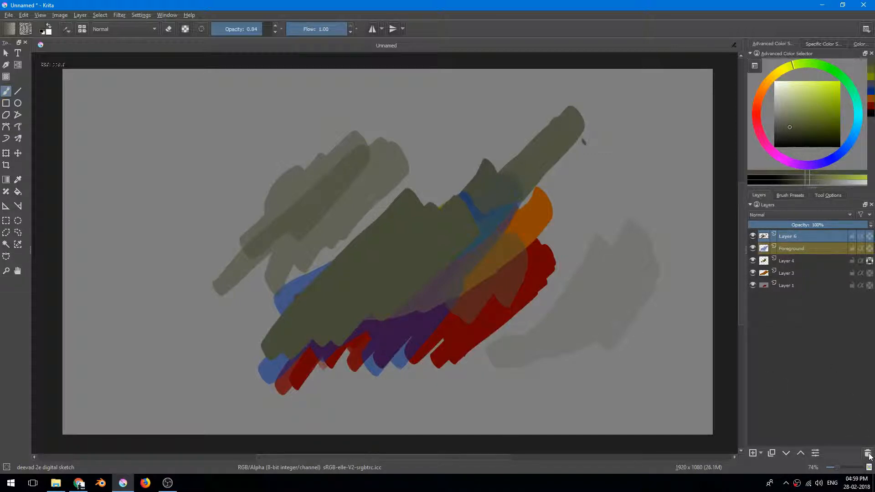
Step: Remove Layer 6 and its olive-grey strokes, leaving Foreground, Layer 4, Layer 3 and Layer 1
left_click(866, 453)
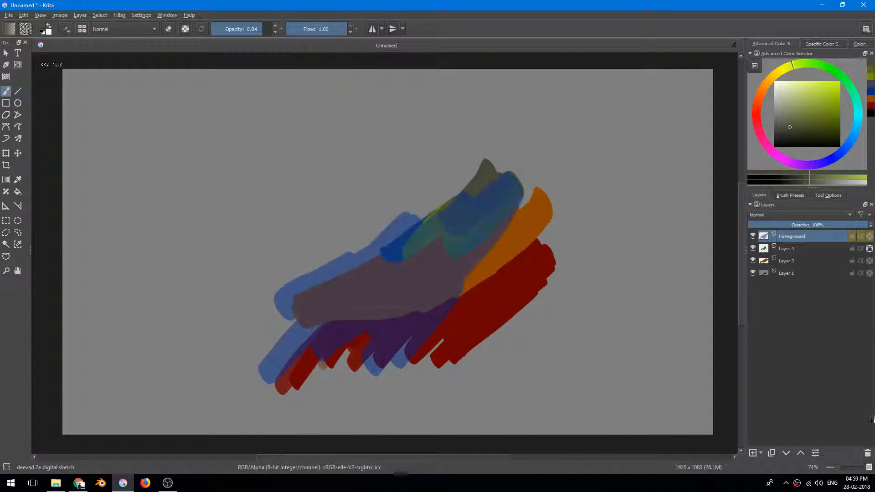